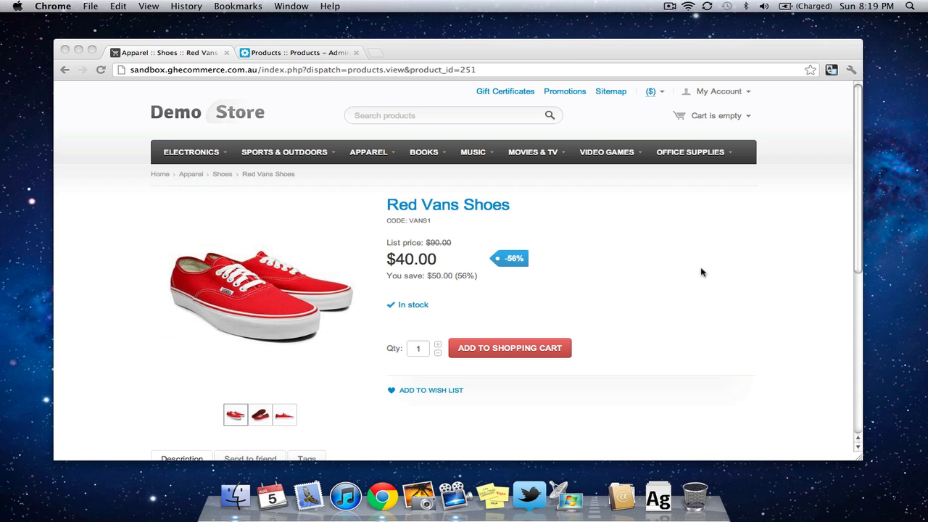
Bring up Red Vans Shoes in the admin product editor and review its General details
left_click(302, 53)
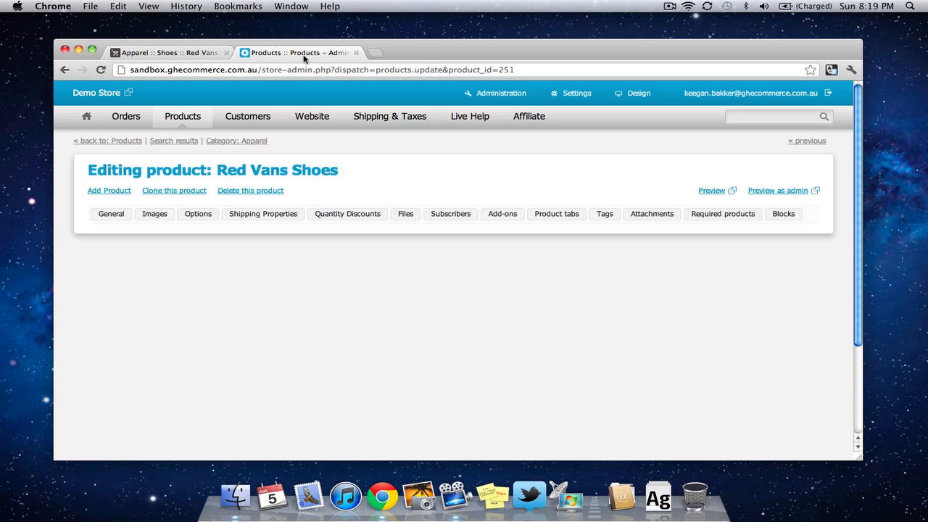
left_click(110, 214)
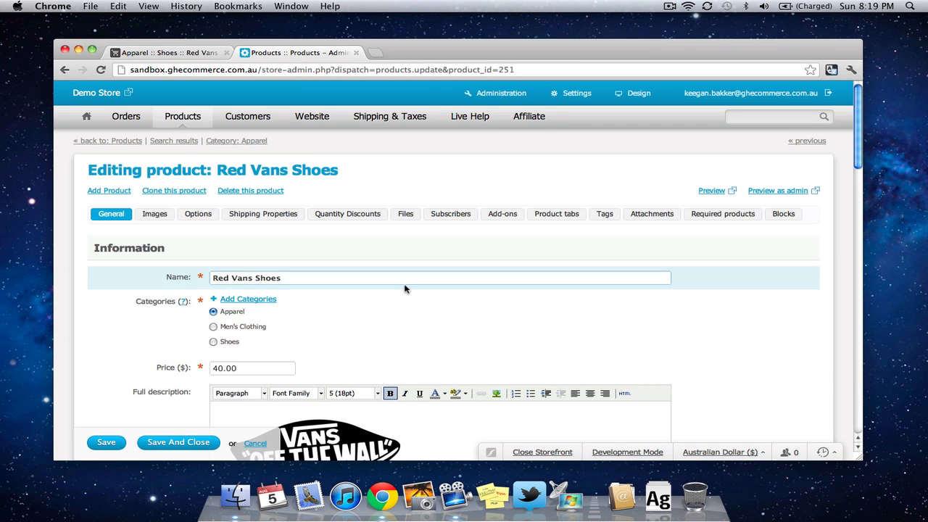
scroll("down", 3)
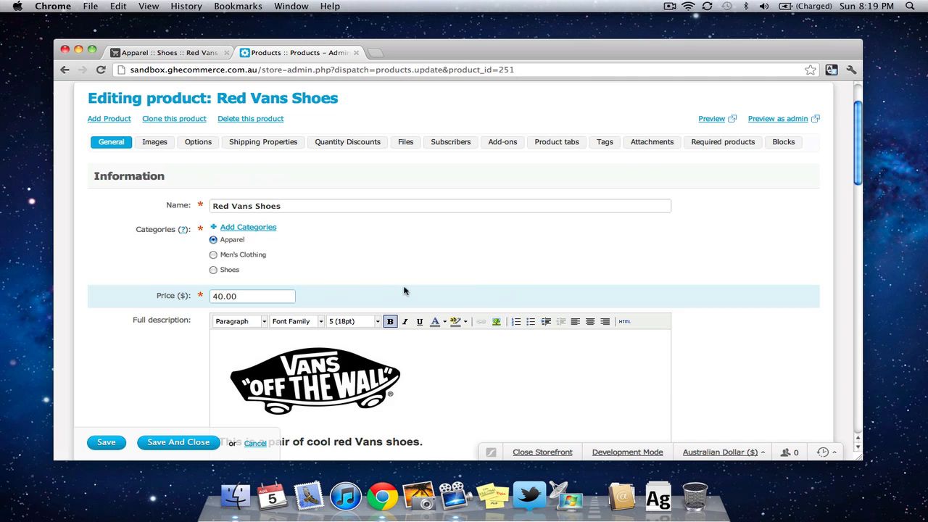
mouse_move(198, 142)
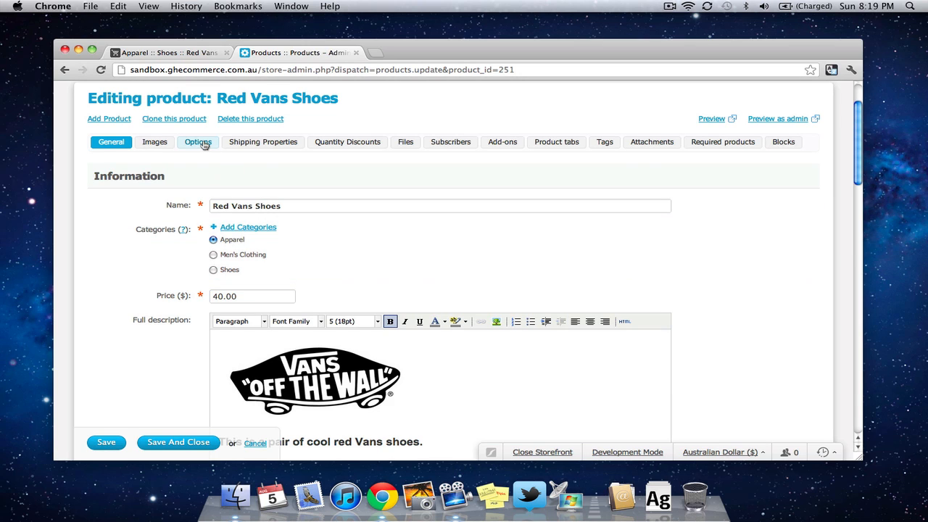
Start a new product option named Size, leaving its type as Select box
left_click(198, 142)
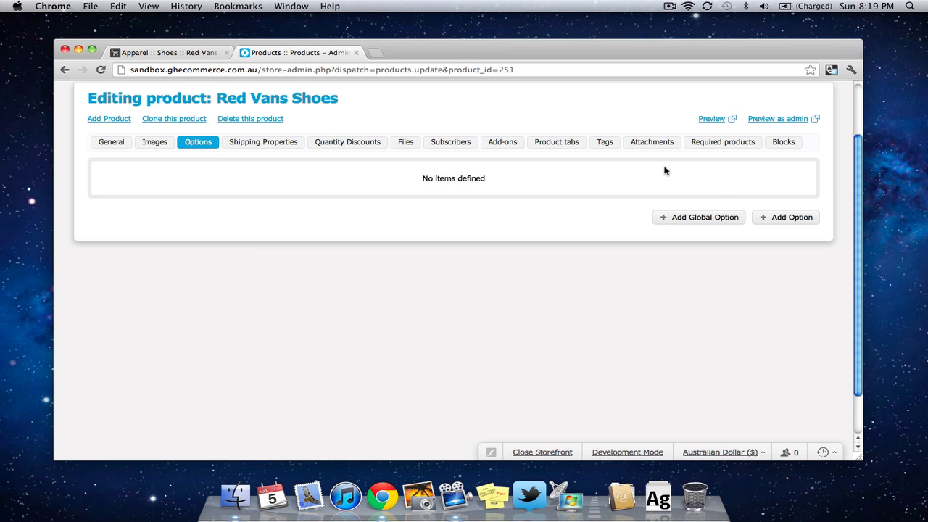
mouse_move(796, 217)
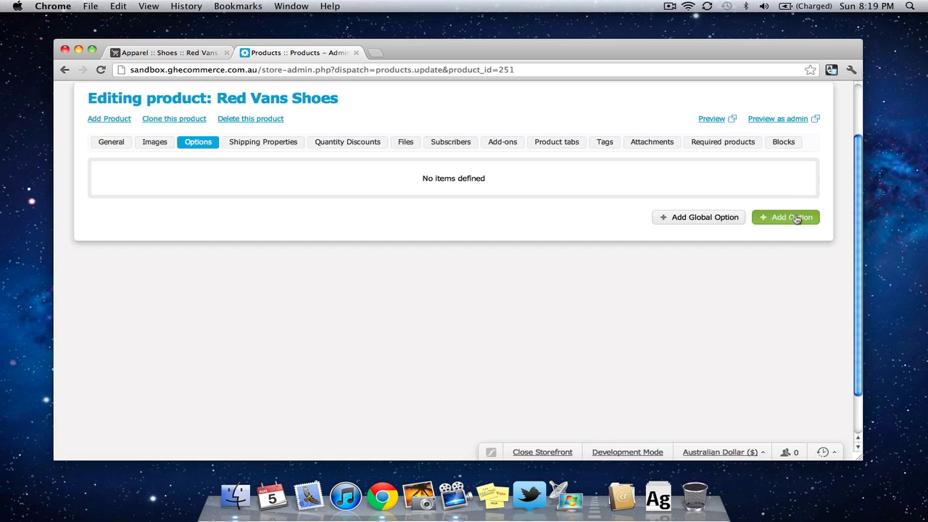
left_click(786, 217)
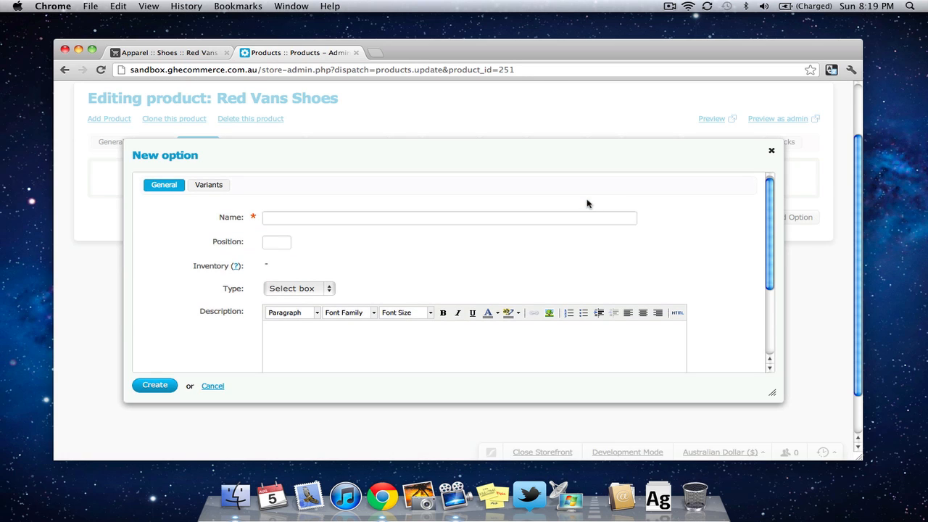
type("Size")
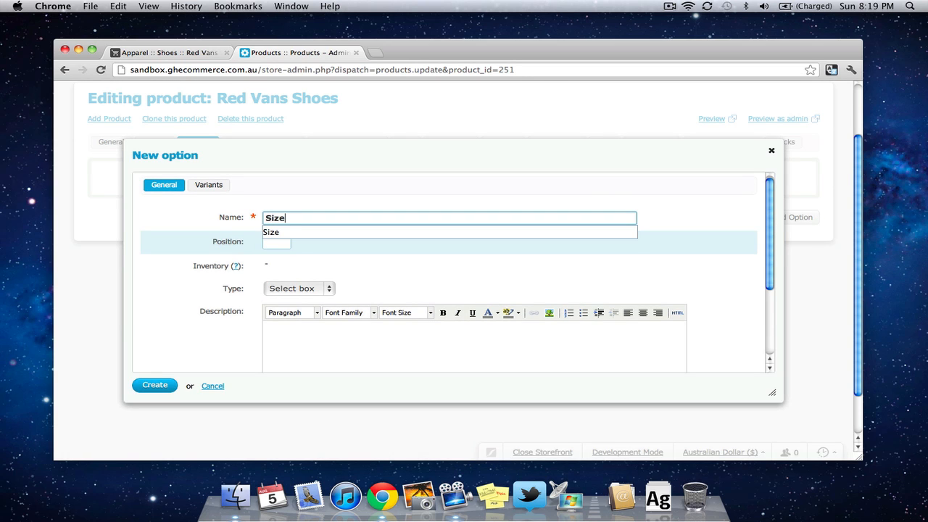
scroll("down", 3)
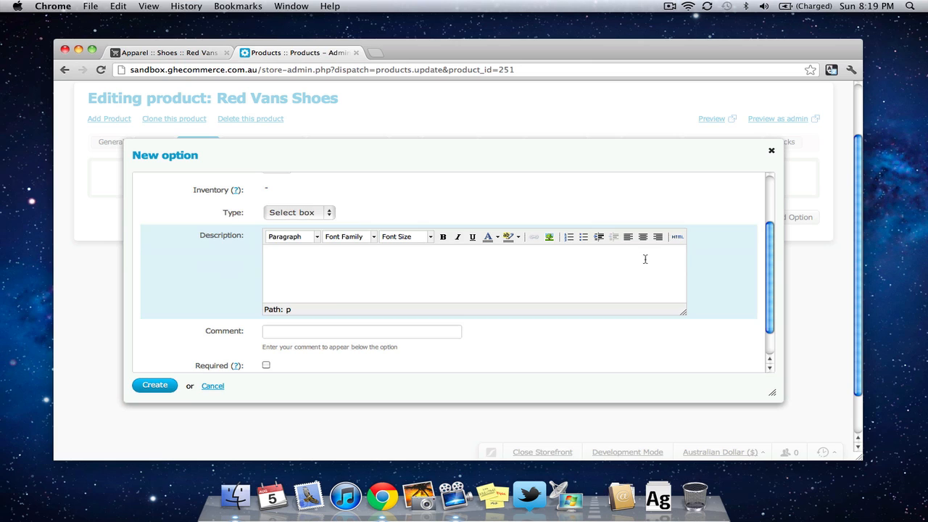
left_click(299, 211)
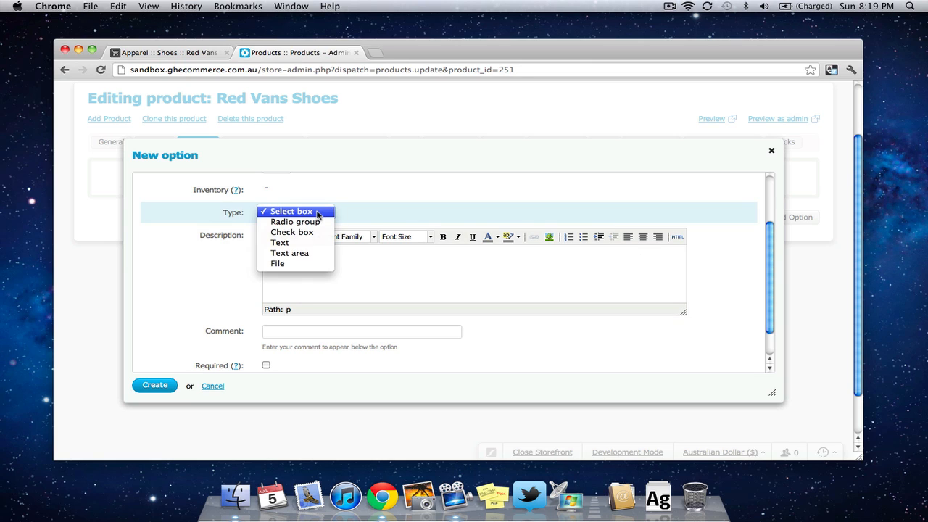
mouse_move(313, 232)
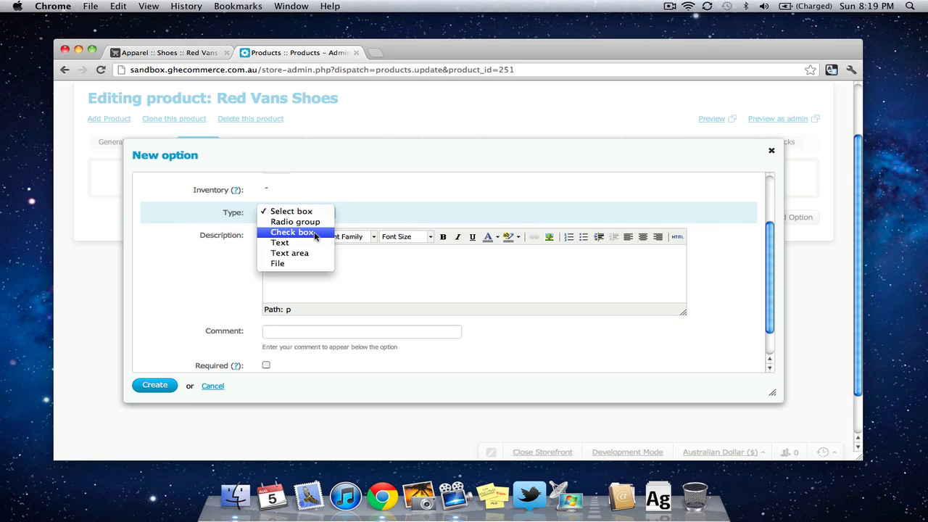
mouse_move(310, 264)
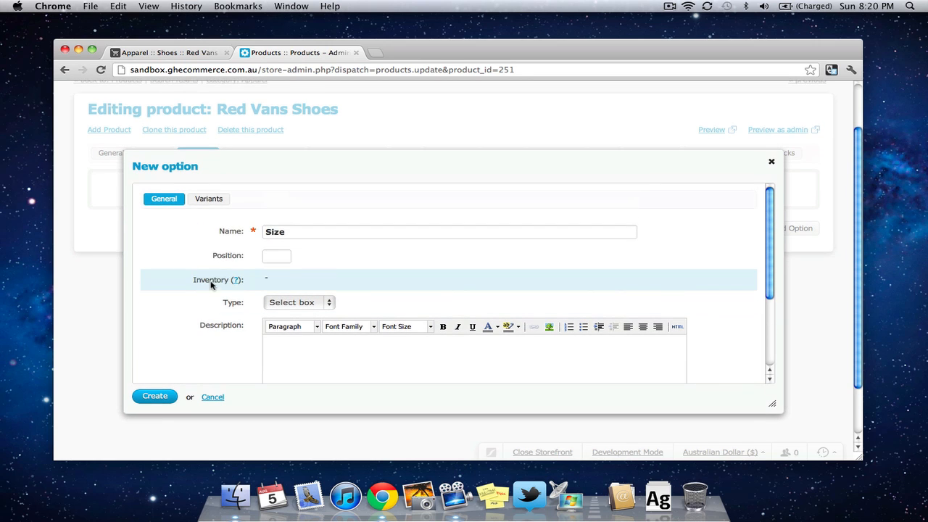
Add variant rows and enter the size names 10, 11, 12 and 13
left_click(209, 198)
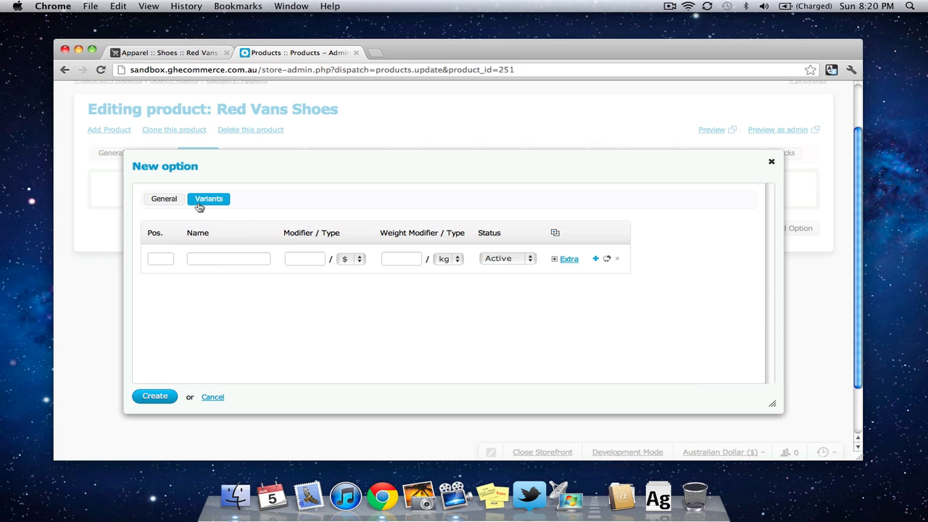
mouse_move(504, 312)
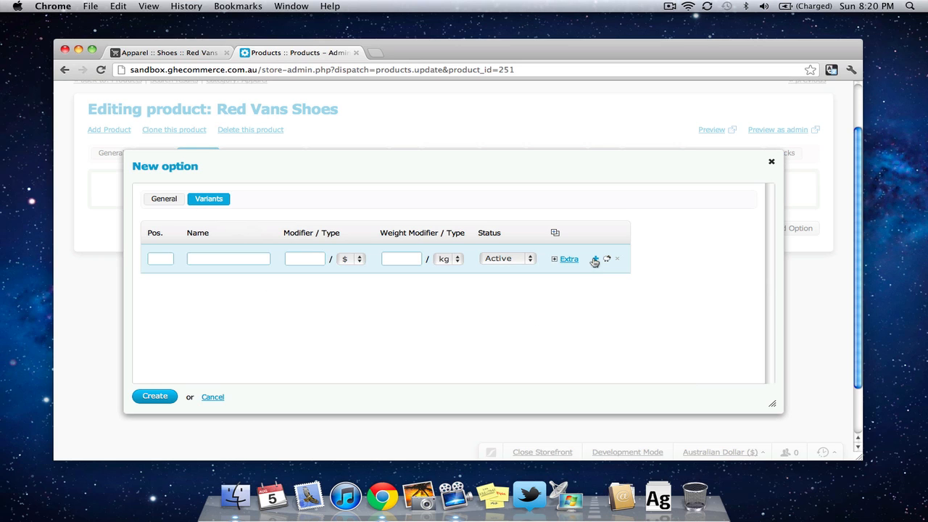
left_click(595, 258)
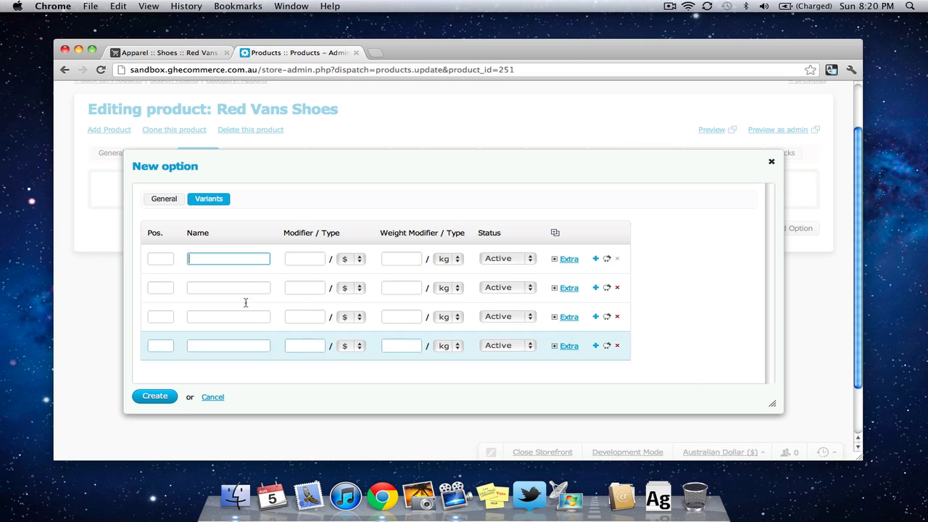
mouse_move(224, 308)
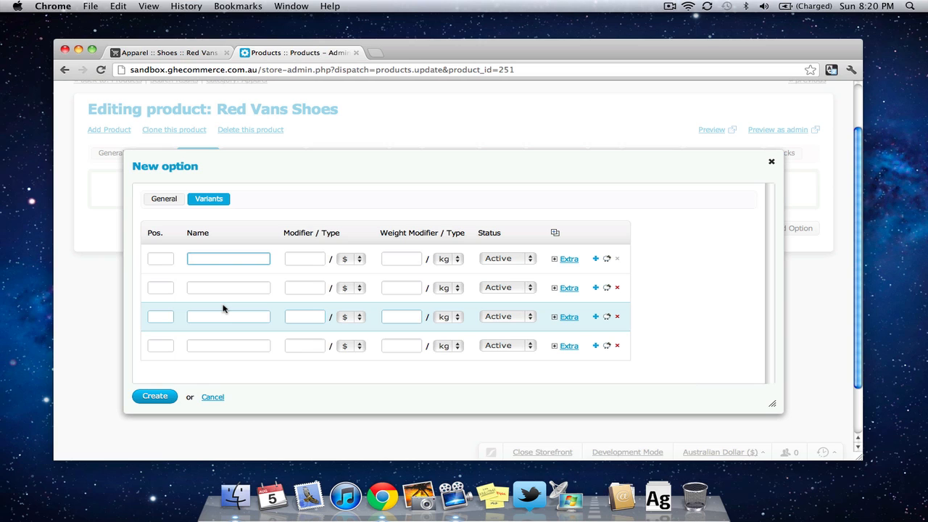
type("13")
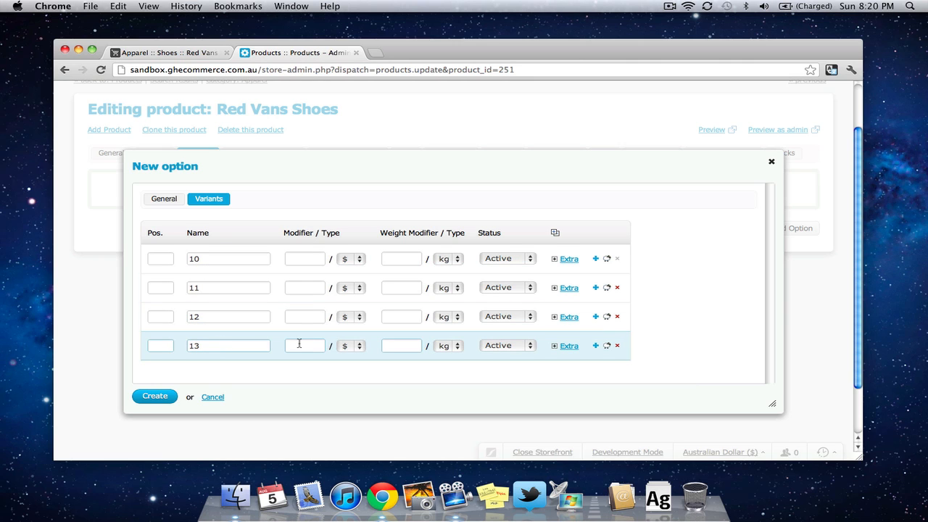
type("4")
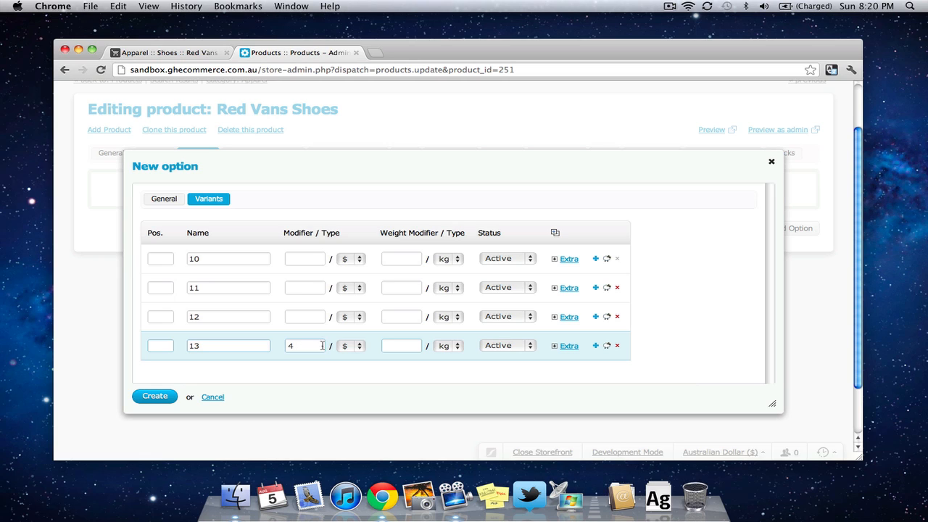
Keep size 13's modifier as a fixed amount with no value and create the Size option
left_click(348, 345)
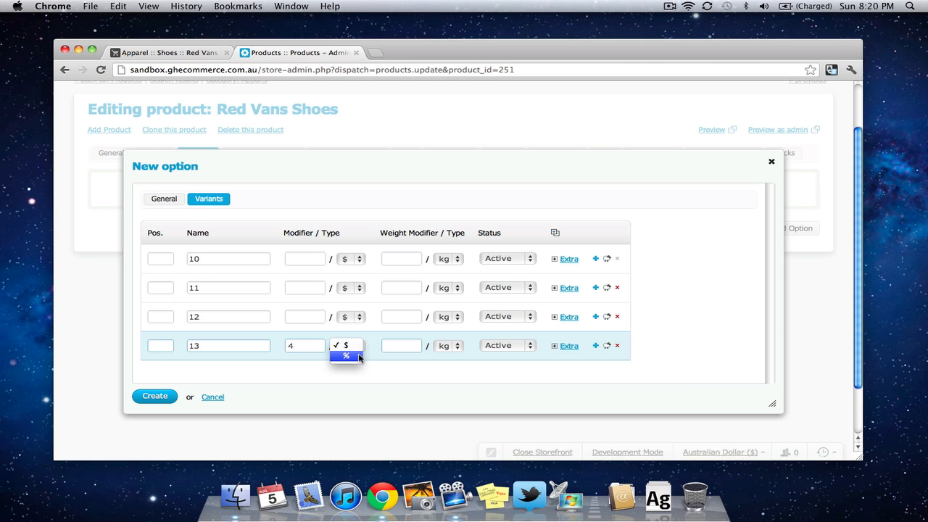
left_click(345, 345)
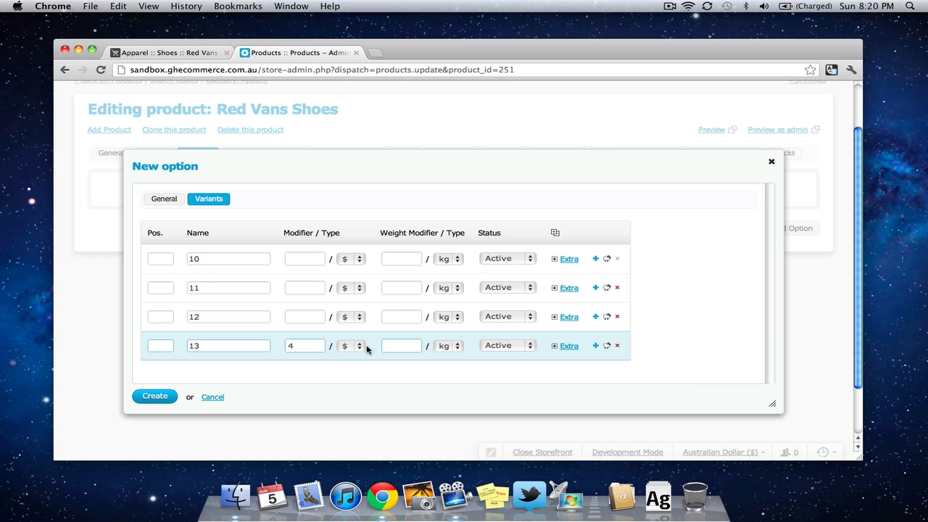
left_click(351, 345)
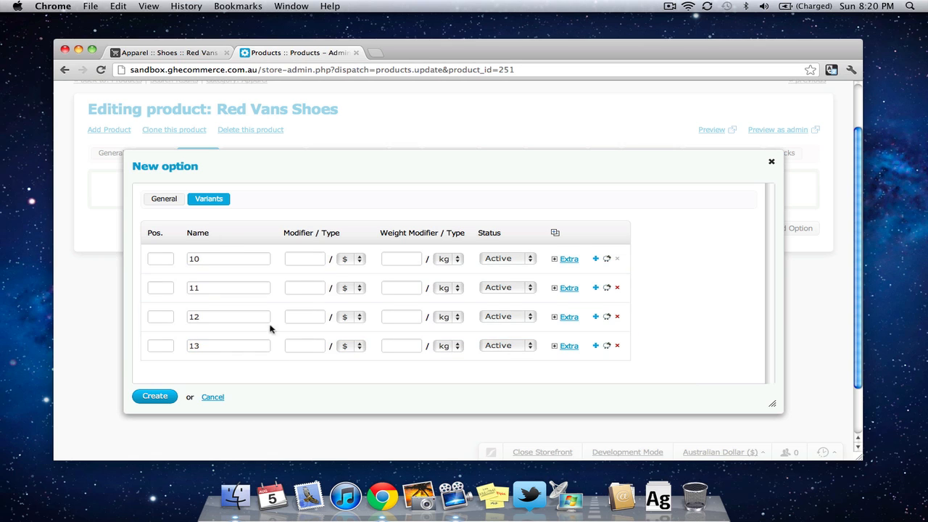
left_click(154, 397)
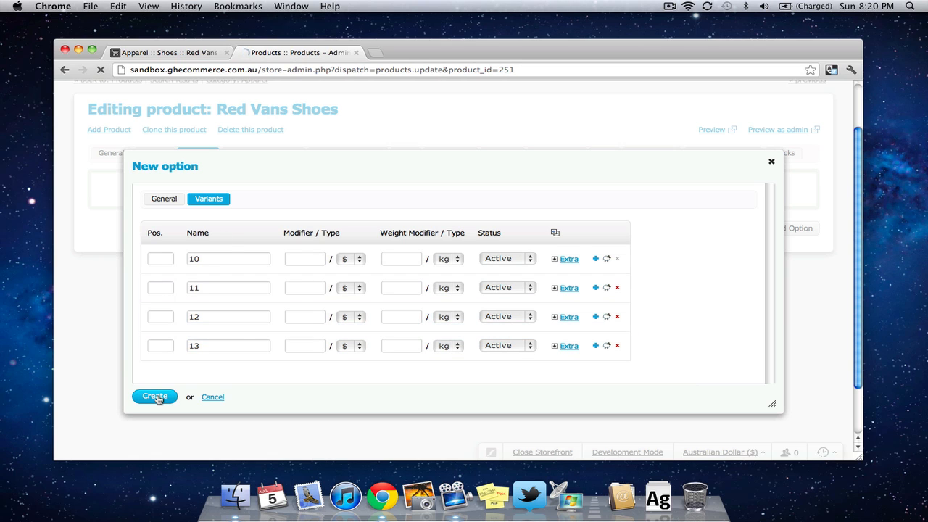
left_click(154, 397)
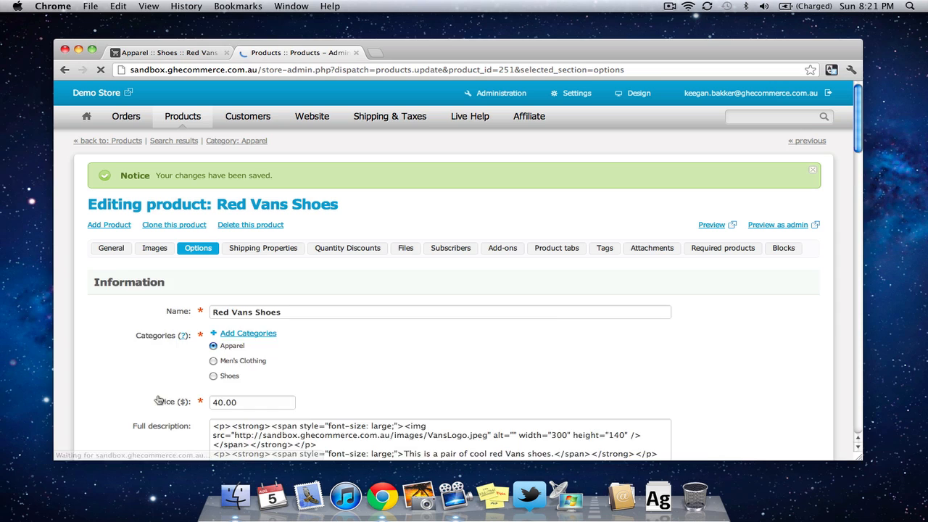
Return to the product's Options list showing the new Size option
left_click(197, 248)
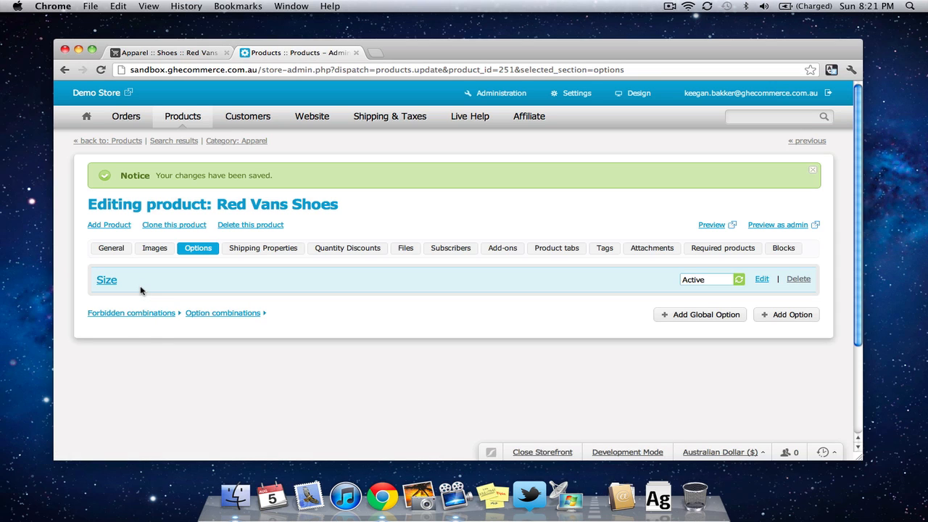
mouse_move(295, 295)
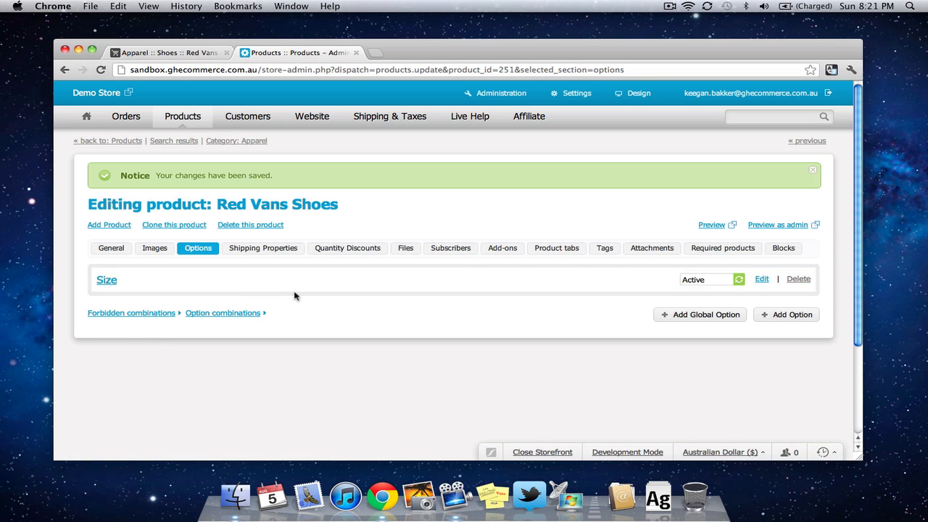
left_click(809, 170)
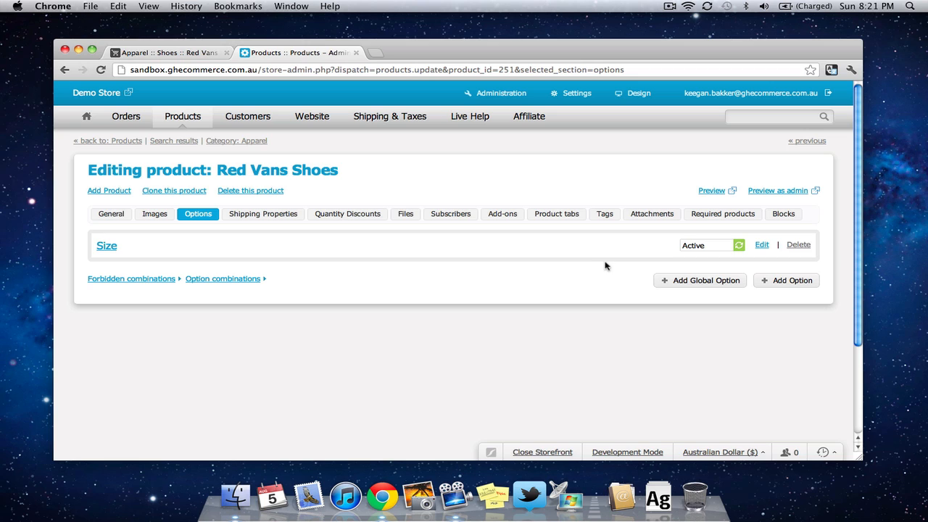
mouse_move(760, 243)
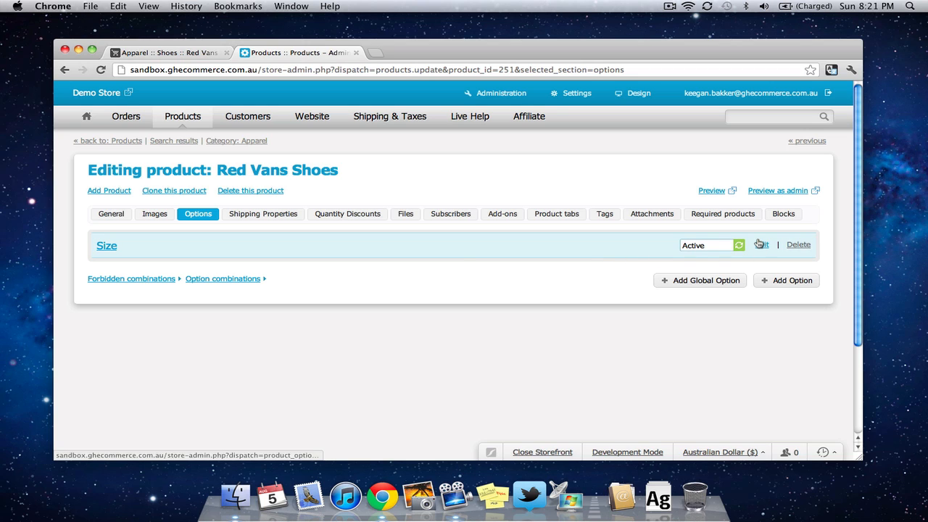
Edit the Size option, turn on its Inventory checkbox and save it
left_click(760, 243)
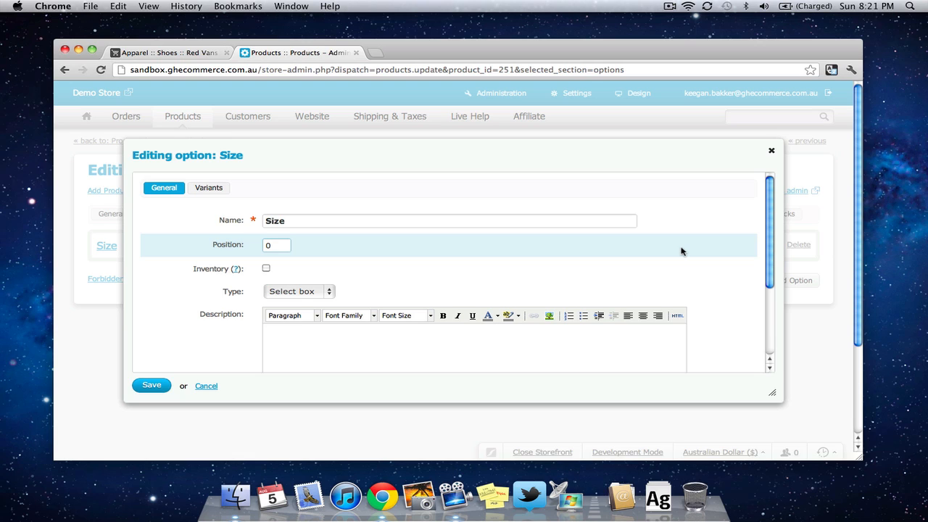
mouse_move(354, 266)
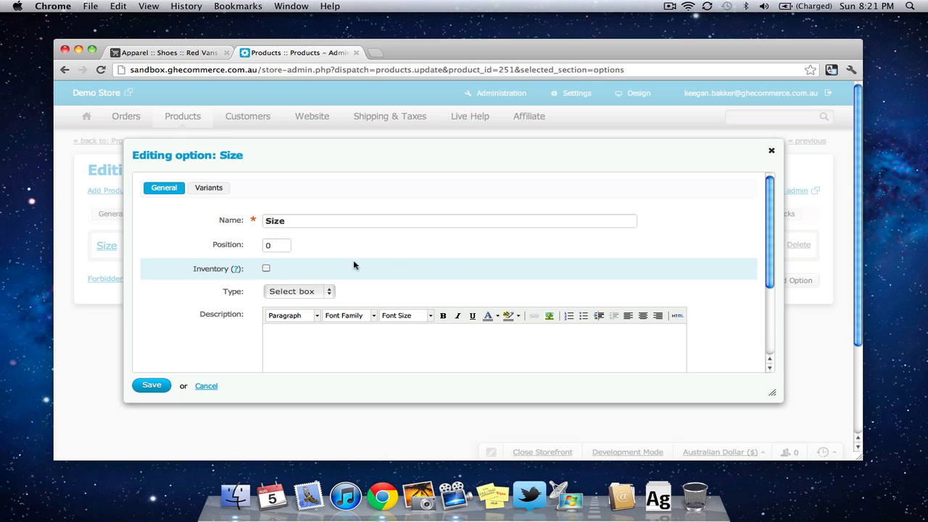
mouse_move(281, 268)
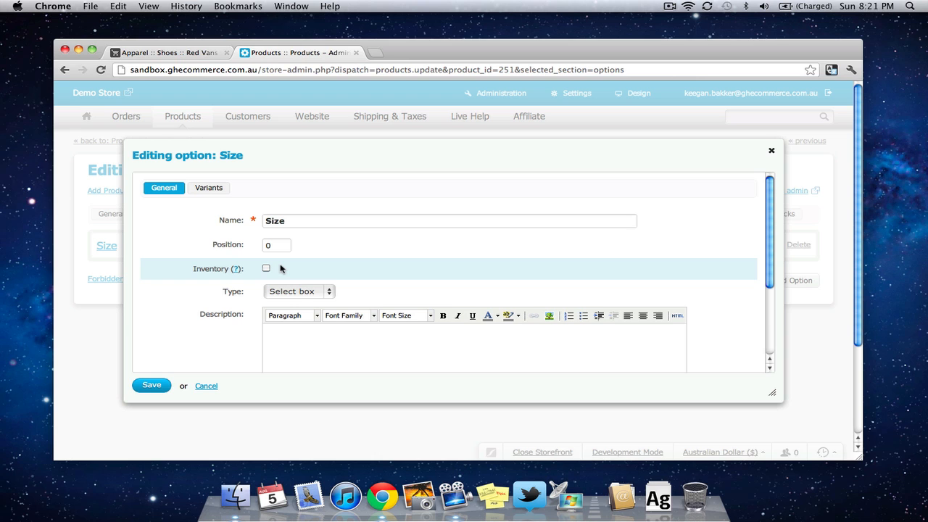
left_click(267, 268)
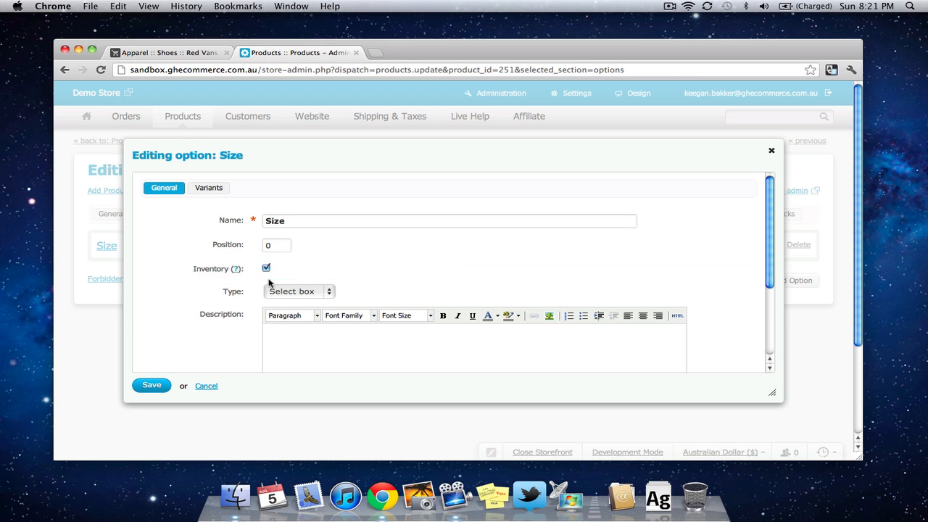
left_click(151, 386)
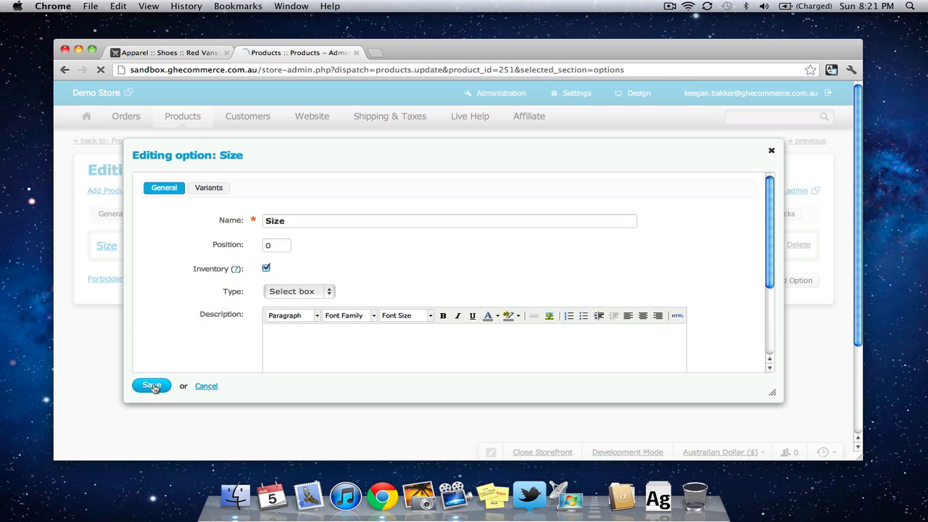
left_click(151, 385)
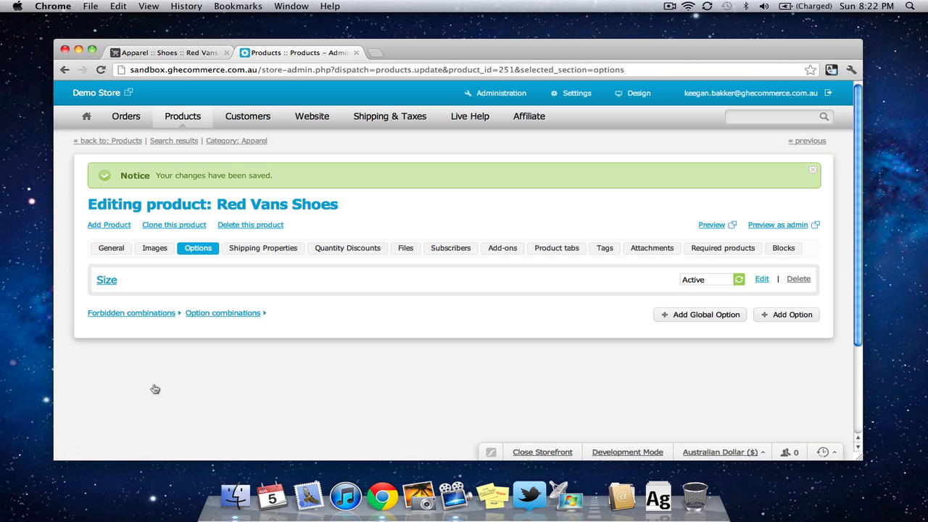
mouse_move(111, 250)
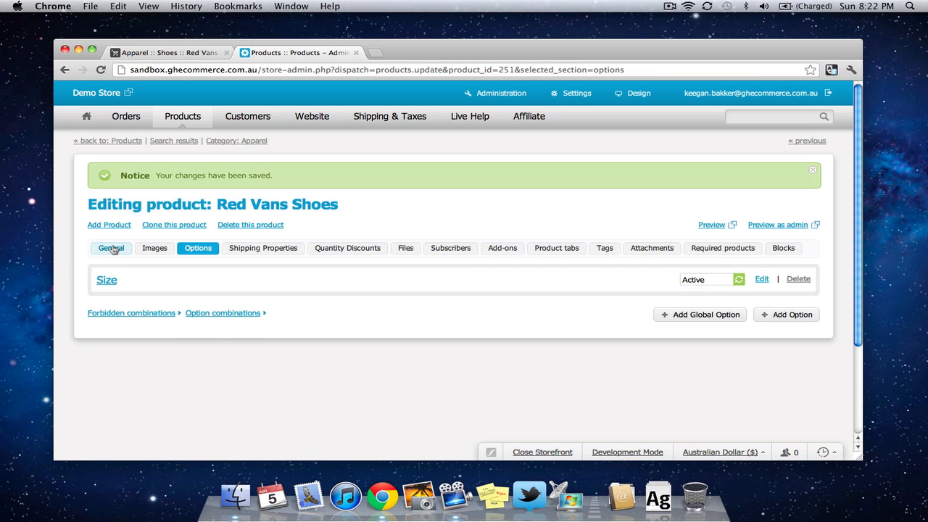
Set the product's Inventory to Track with options and save Red Vans Shoes
left_click(110, 248)
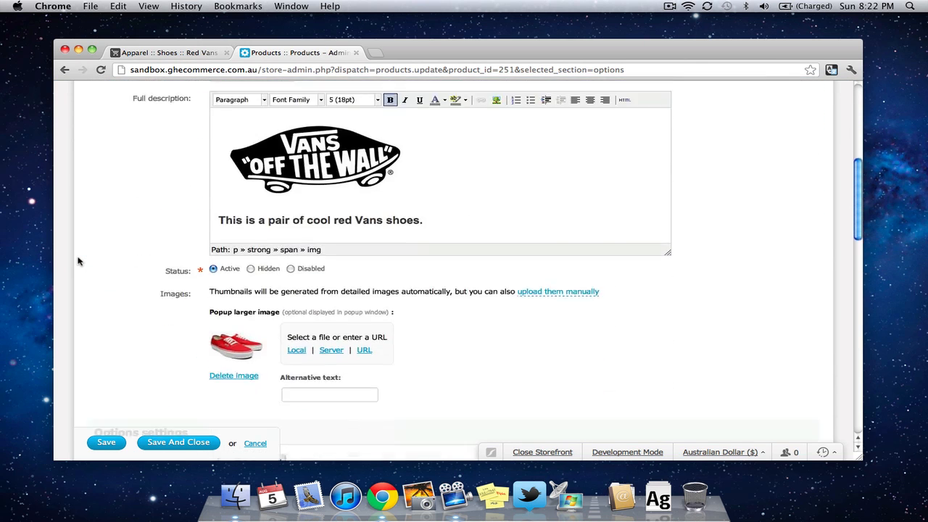
scroll("down", 3)
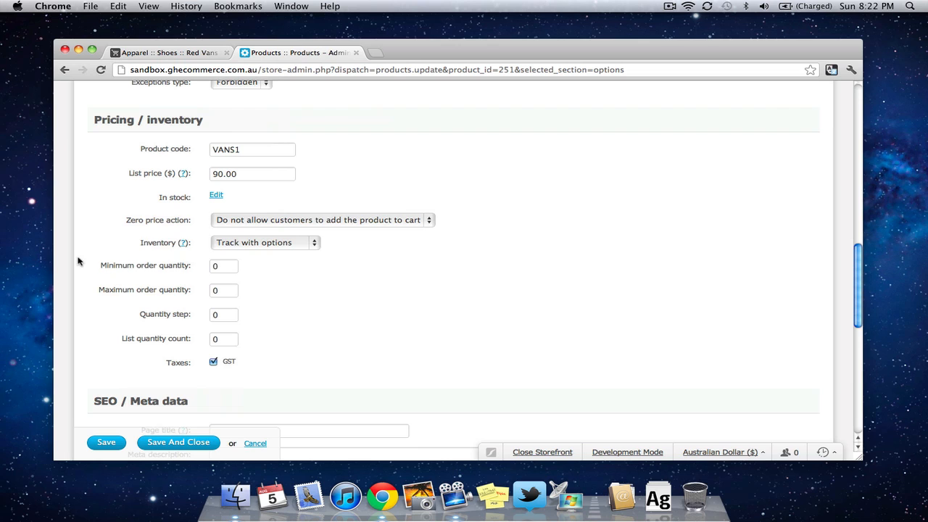
mouse_move(269, 246)
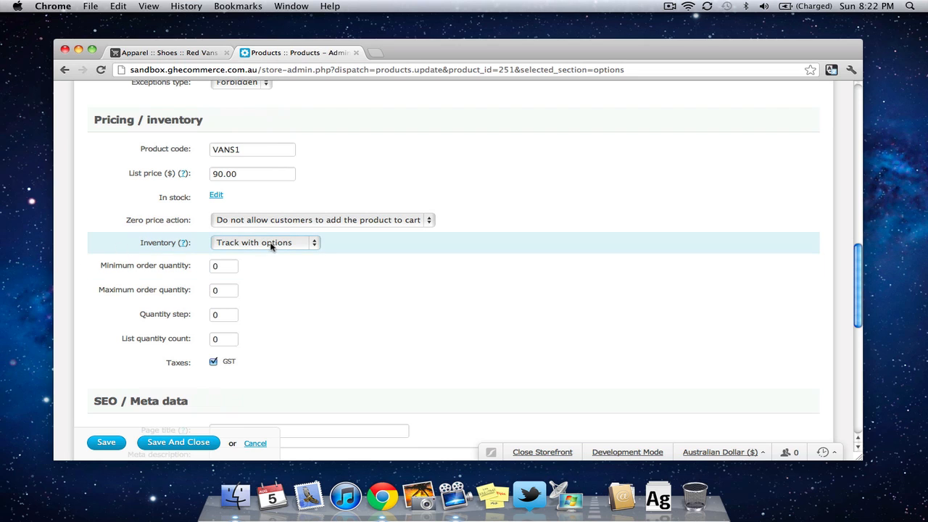
left_click(264, 242)
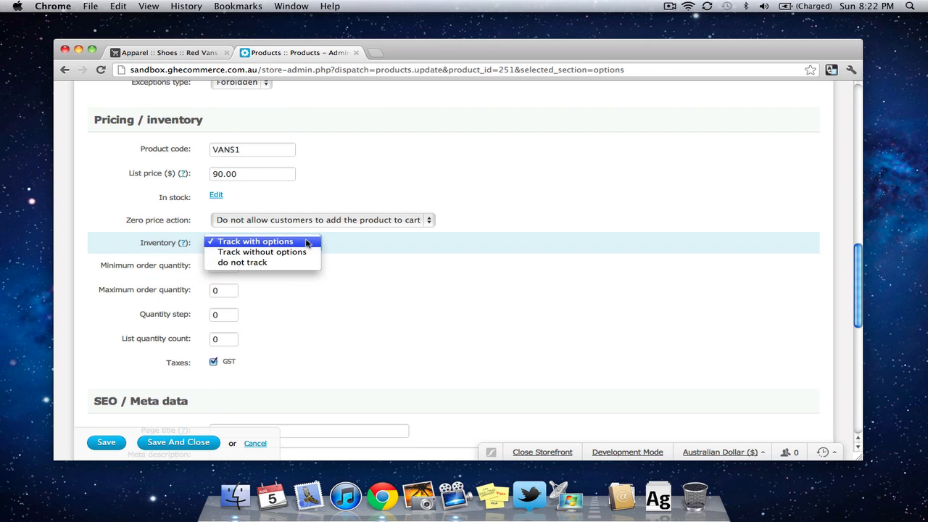
left_click(255, 241)
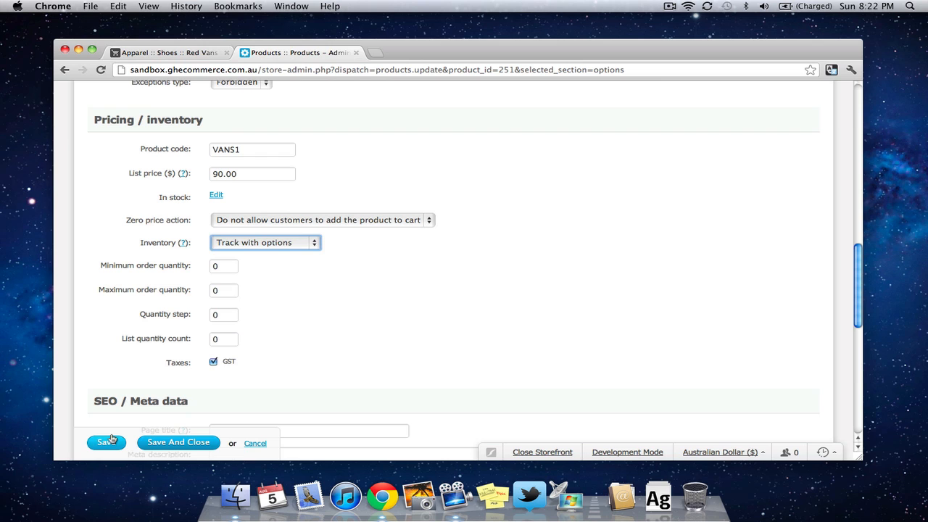
left_click(104, 444)
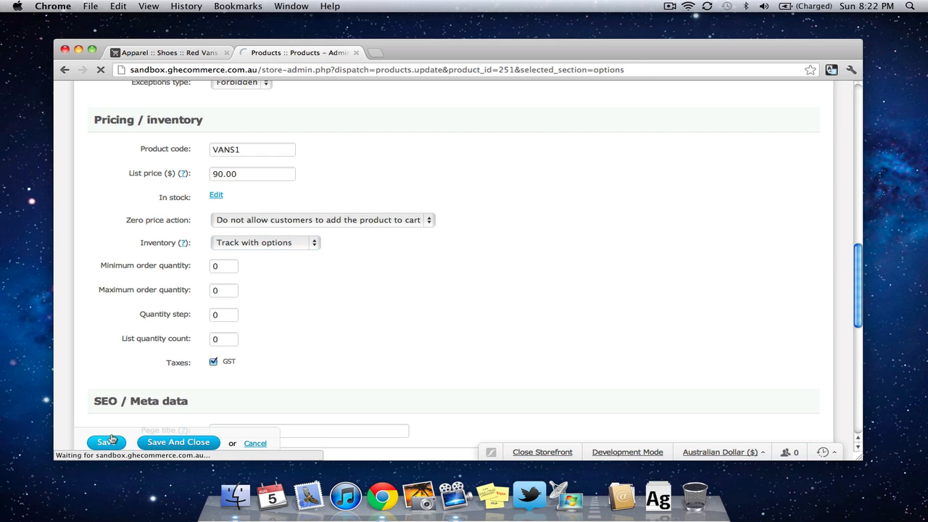
Search the store admin for 'shoes'
left_click(104, 444)
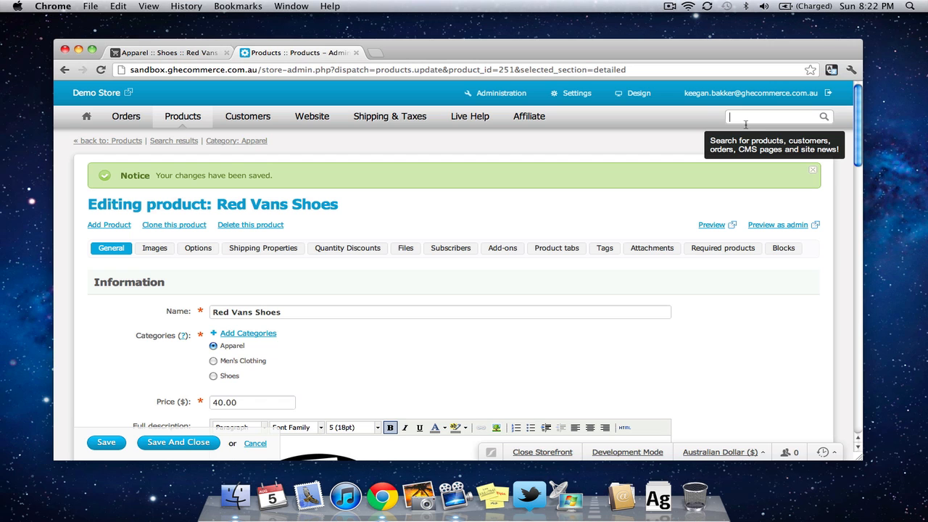
type("shoes")
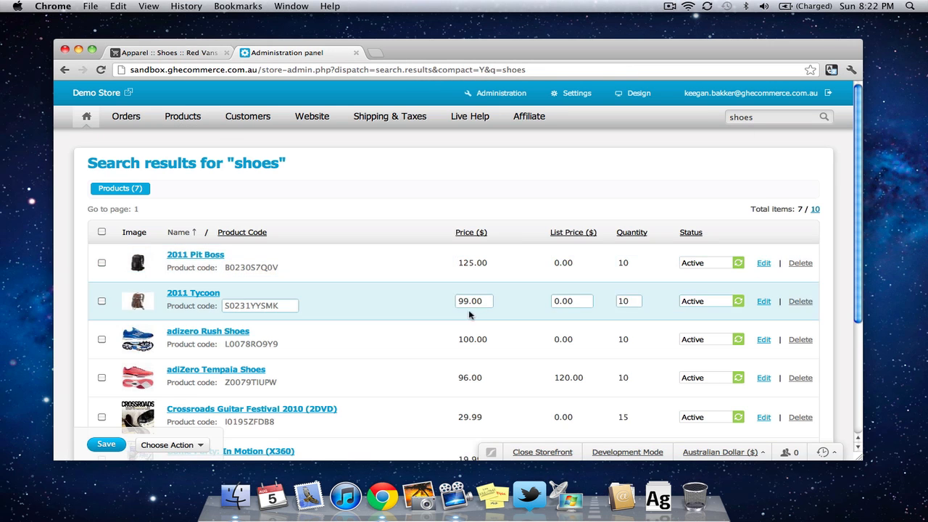
From the search results, go to Red Vans Shoes' inventory combinations via the Quantity Edit link
scroll("down", 3)
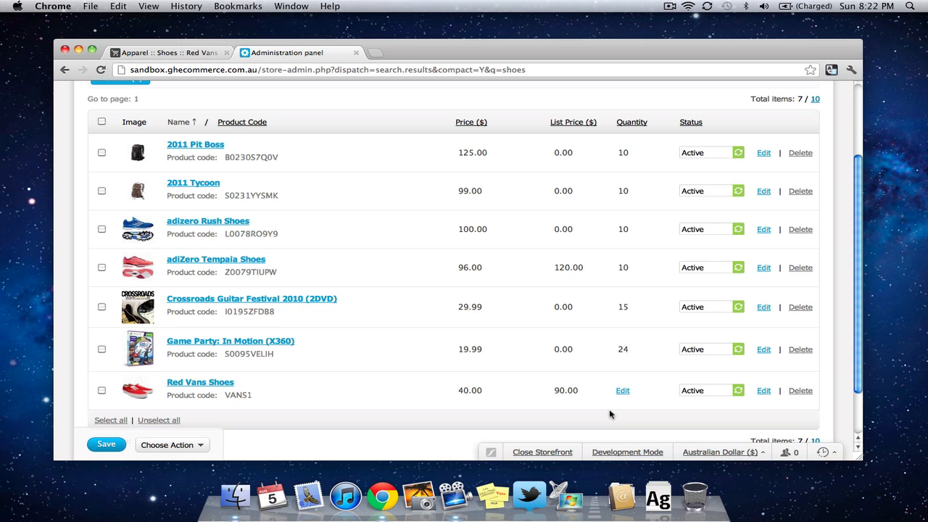
left_click(622, 390)
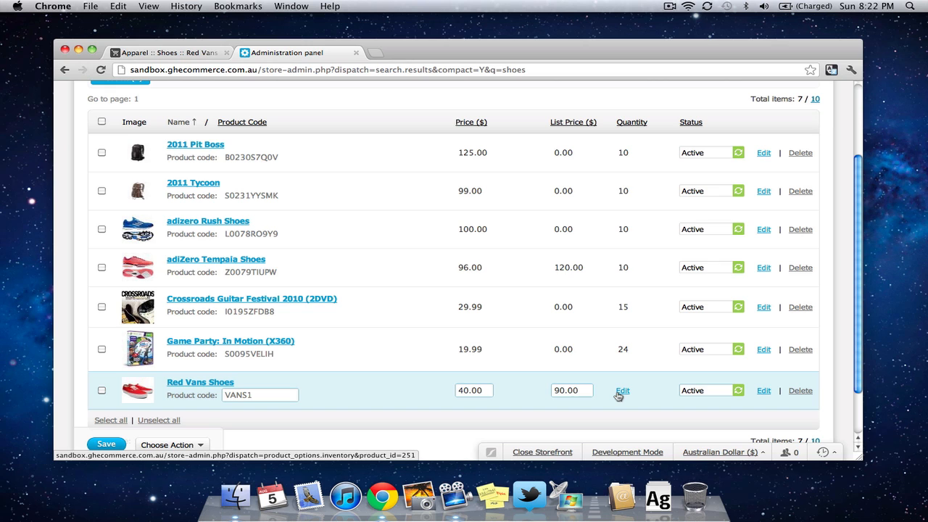
left_click(622, 390)
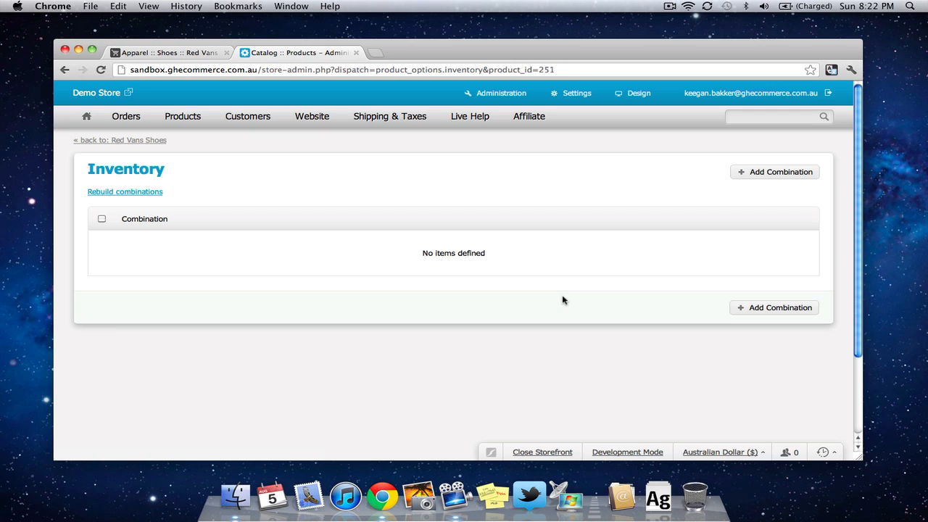
mouse_move(386, 281)
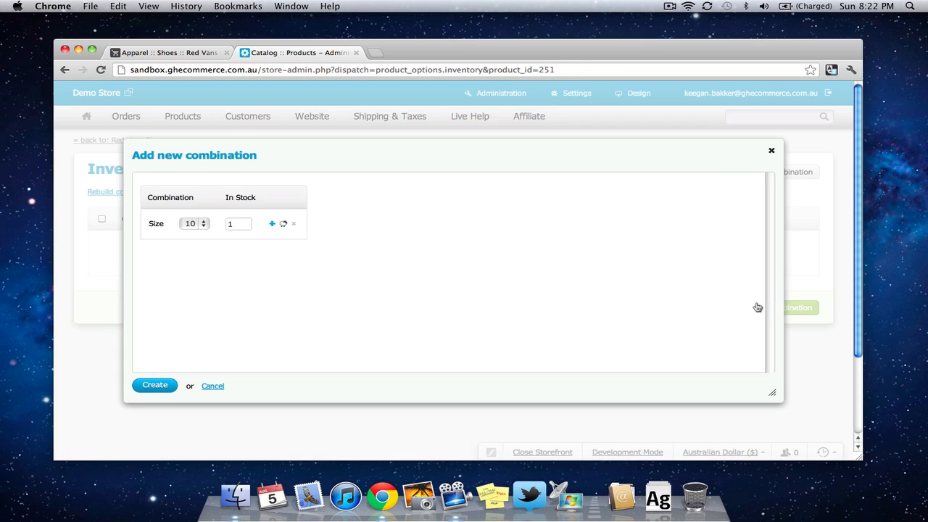
Set the first combination to size 10 with 10 in stock and clone rows for more sizes
left_click(192, 223)
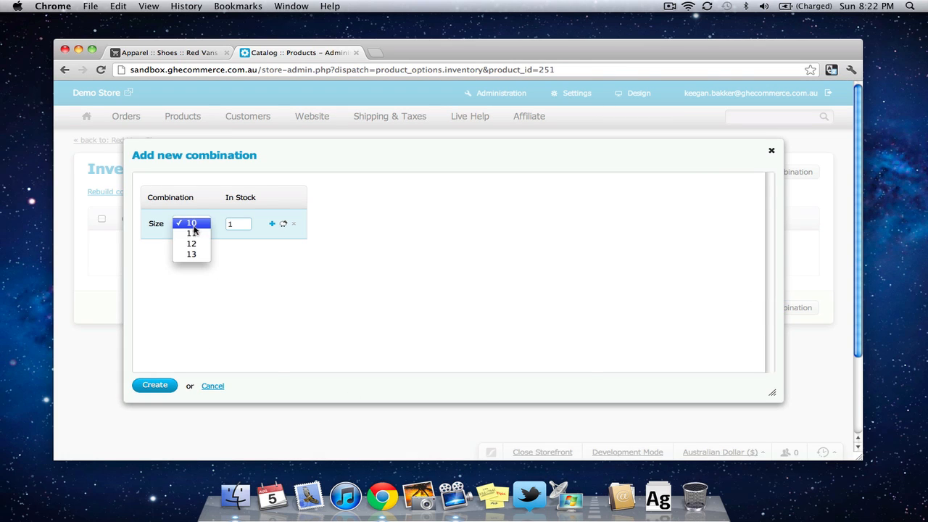
mouse_move(191, 254)
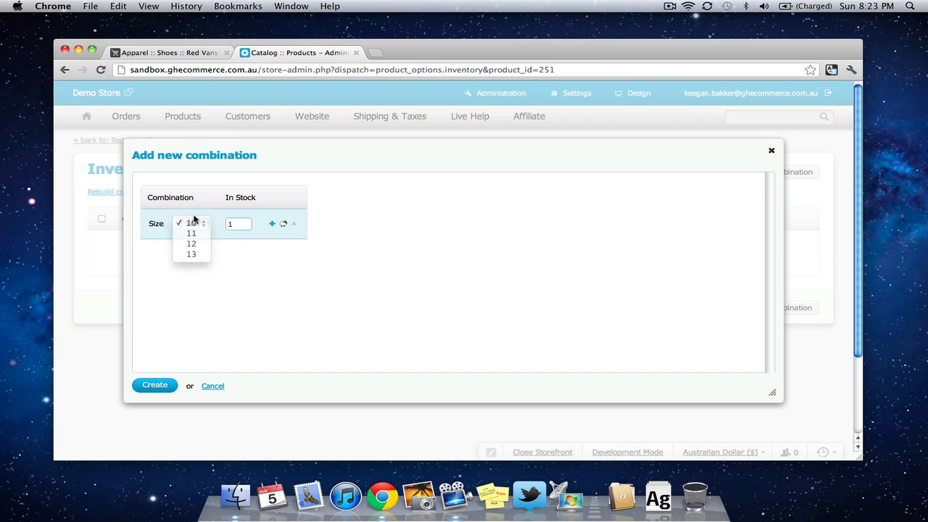
left_click(191, 223)
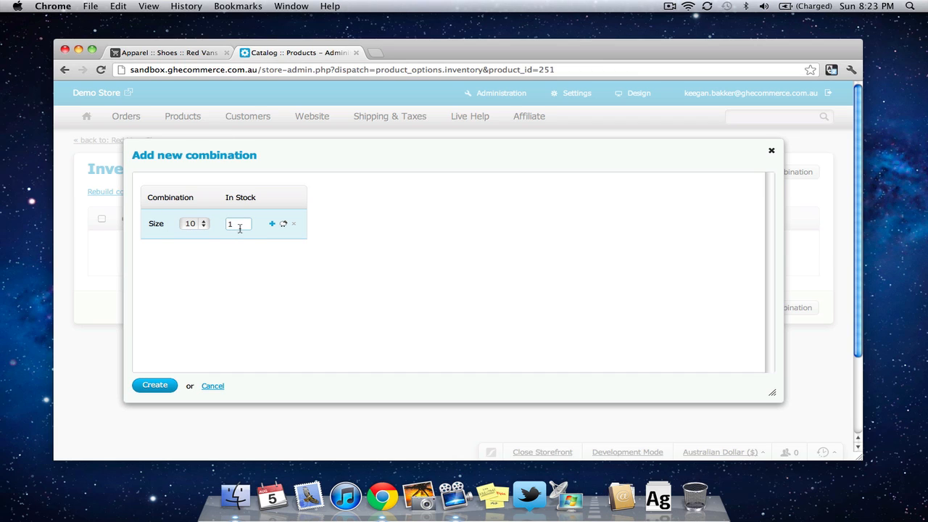
left_click(238, 223)
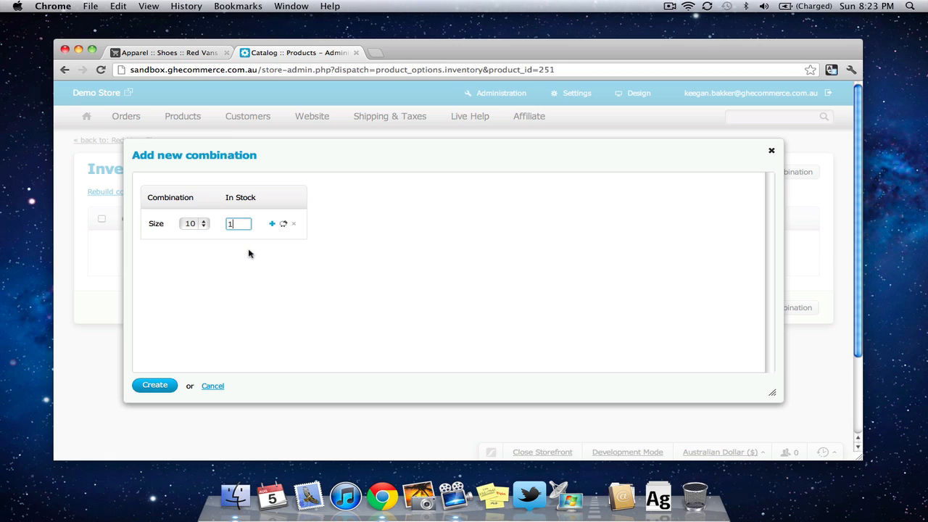
type("0")
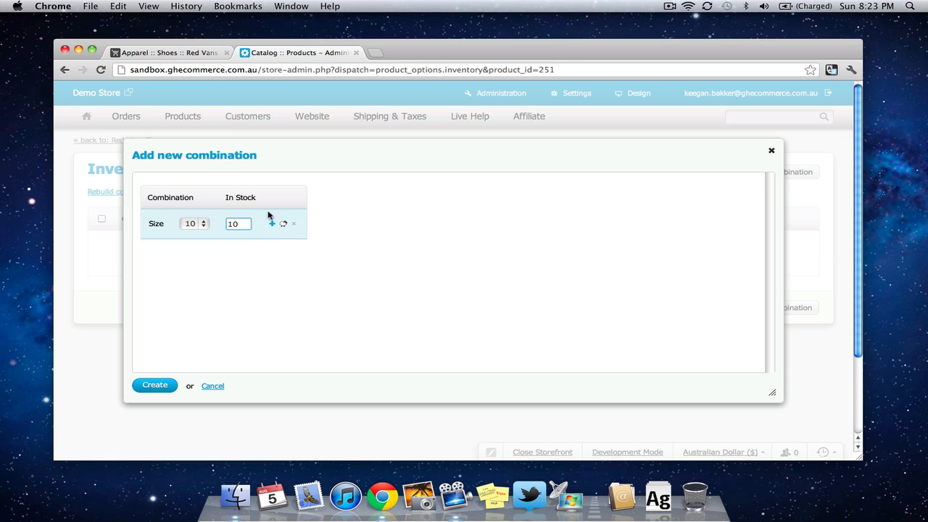
mouse_move(284, 223)
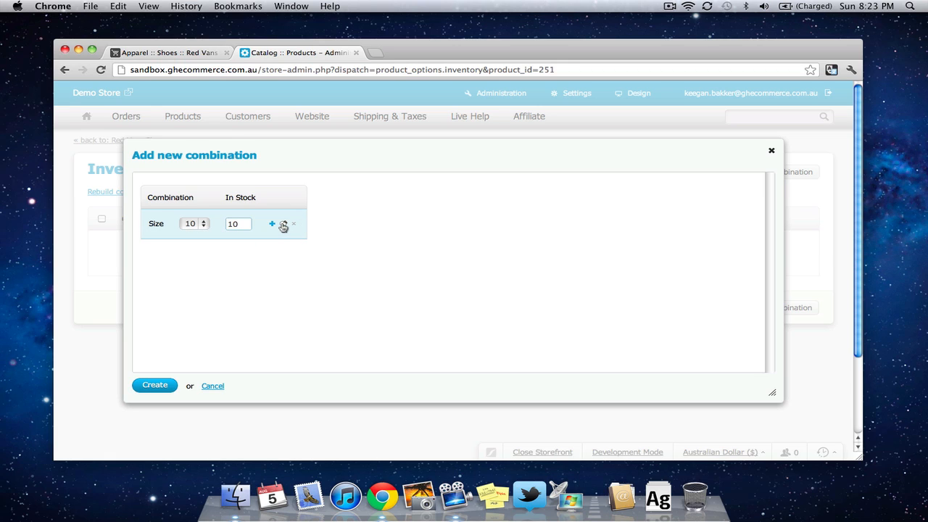
left_click(272, 223)
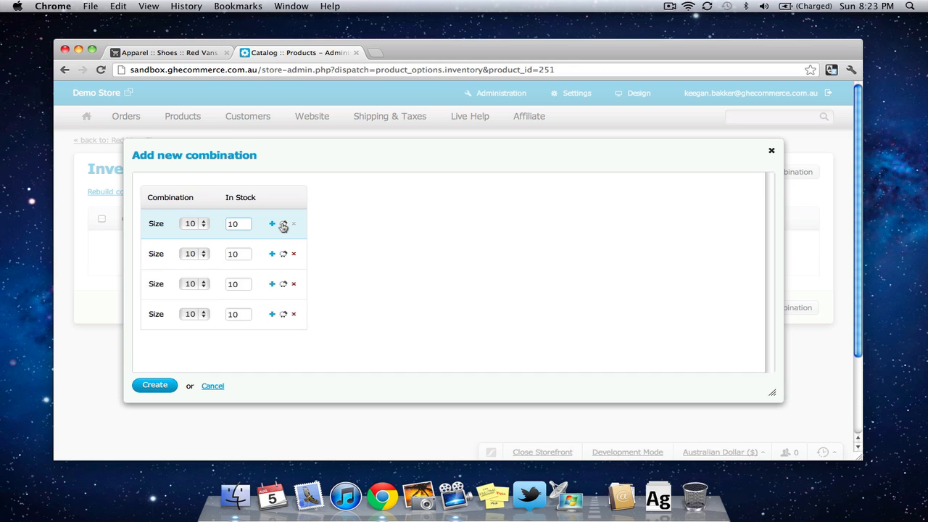
Assign sizes 11, 12 and 13 to the remaining combination rows
left_click(192, 253)
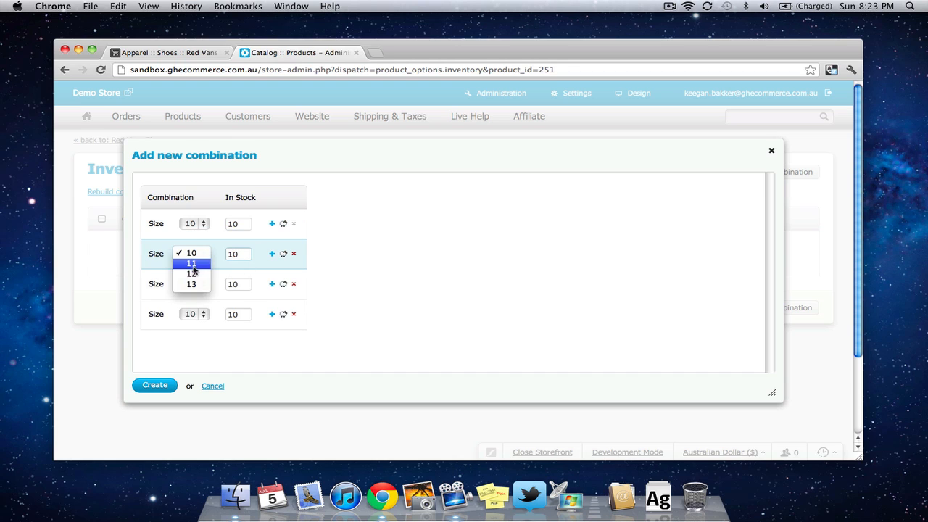
left_click(192, 264)
type("12")
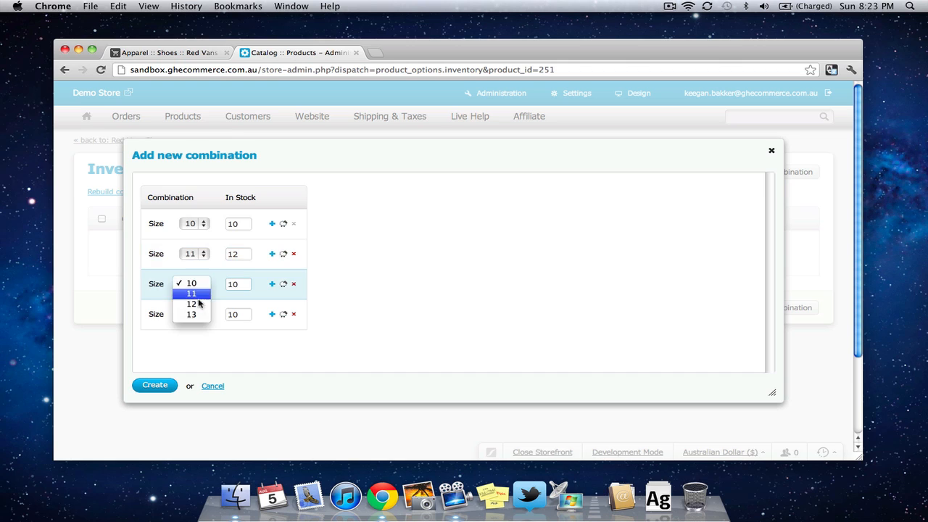
left_click(192, 305)
type("4")
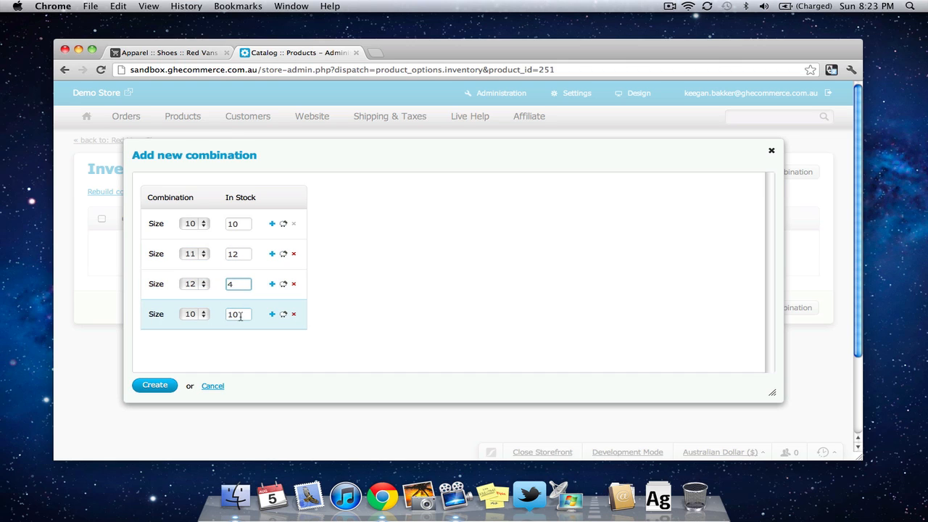
left_click(194, 313)
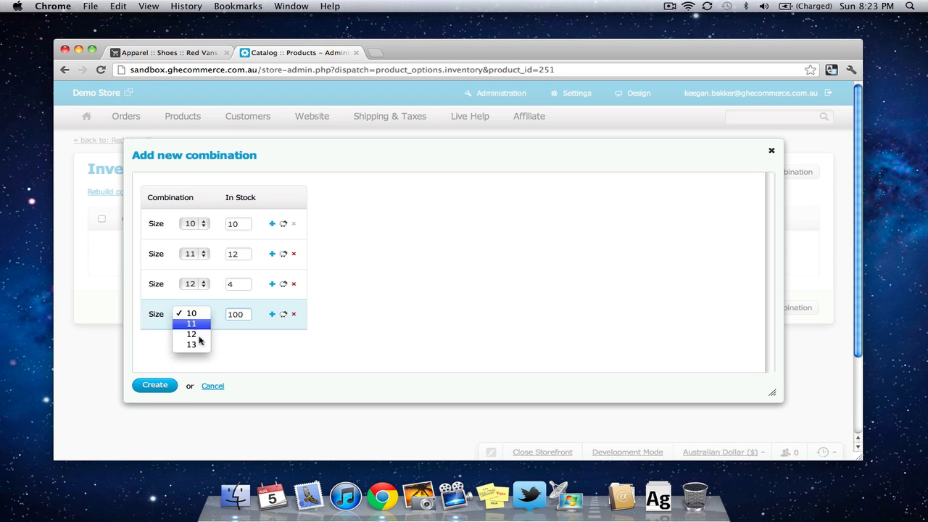
left_click(154, 386)
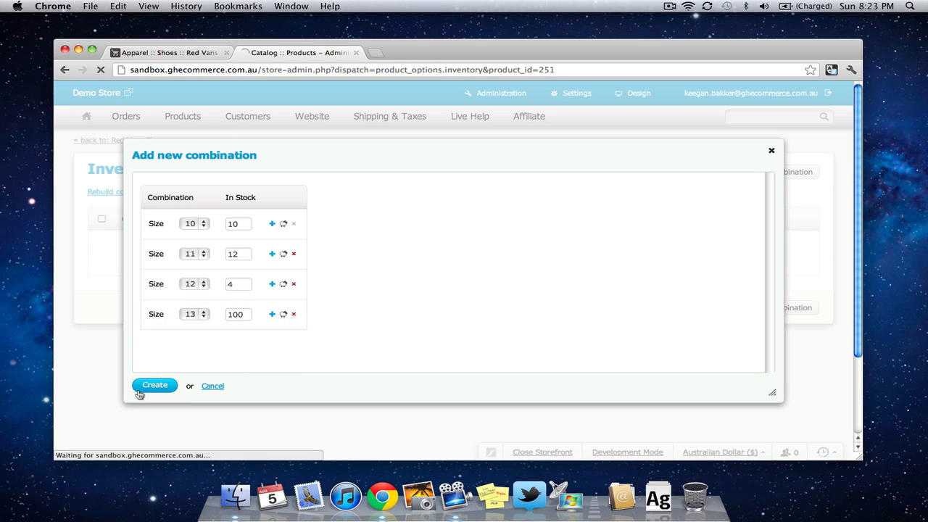
Create the four size combinations, review the list and save the inventory
left_click(153, 386)
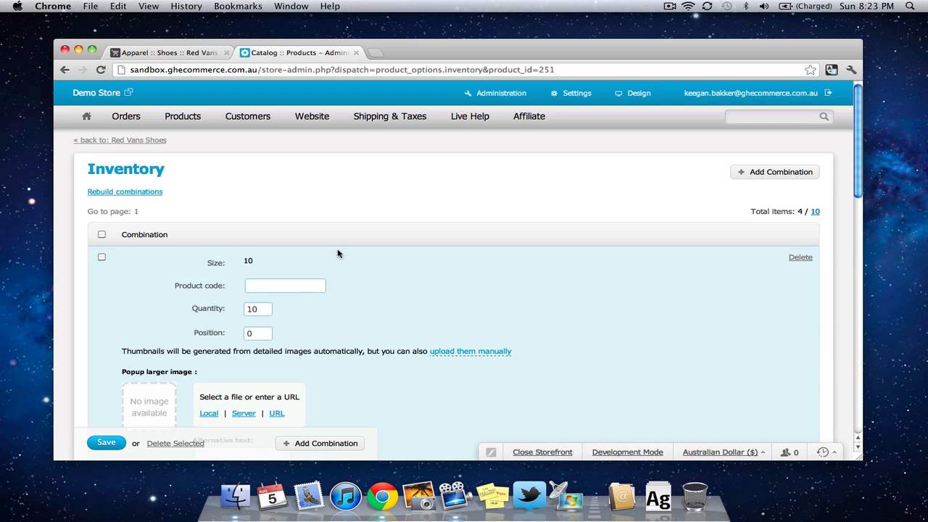
scroll("down", 3)
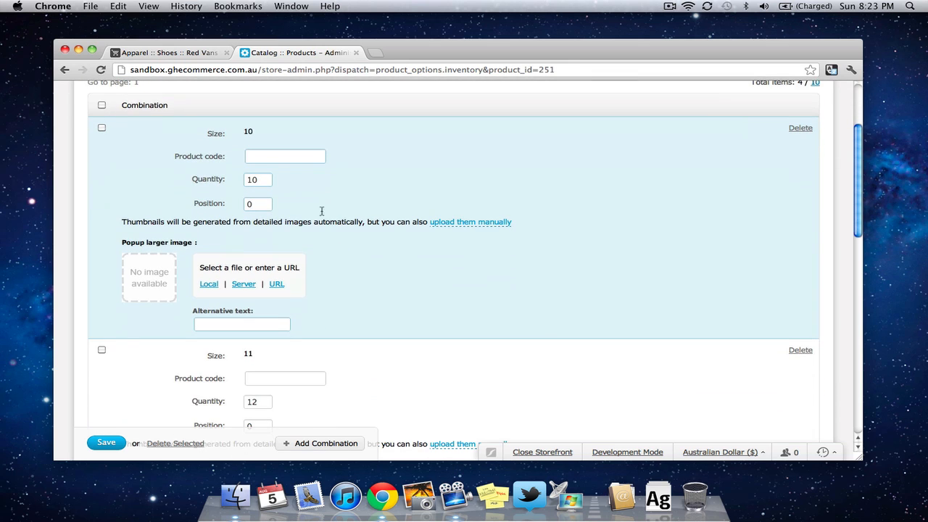
left_click(284, 157)
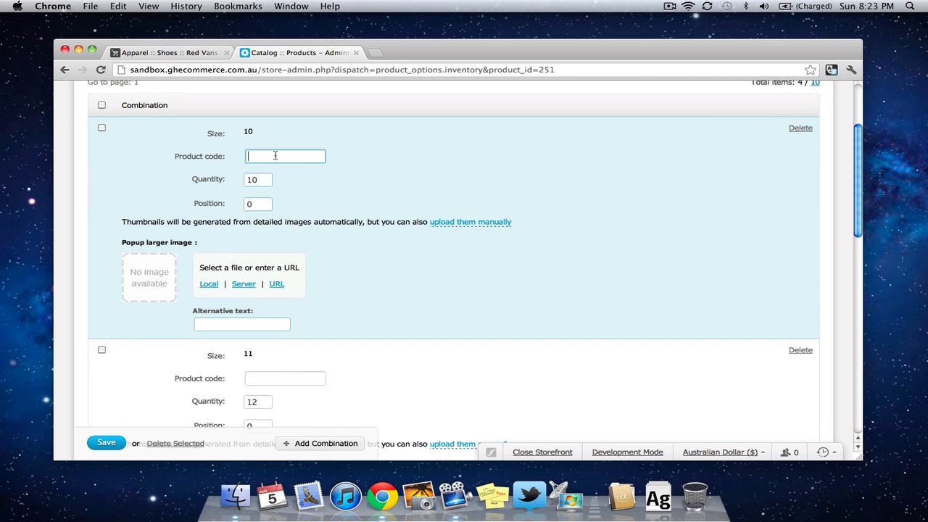
scroll("down", 3)
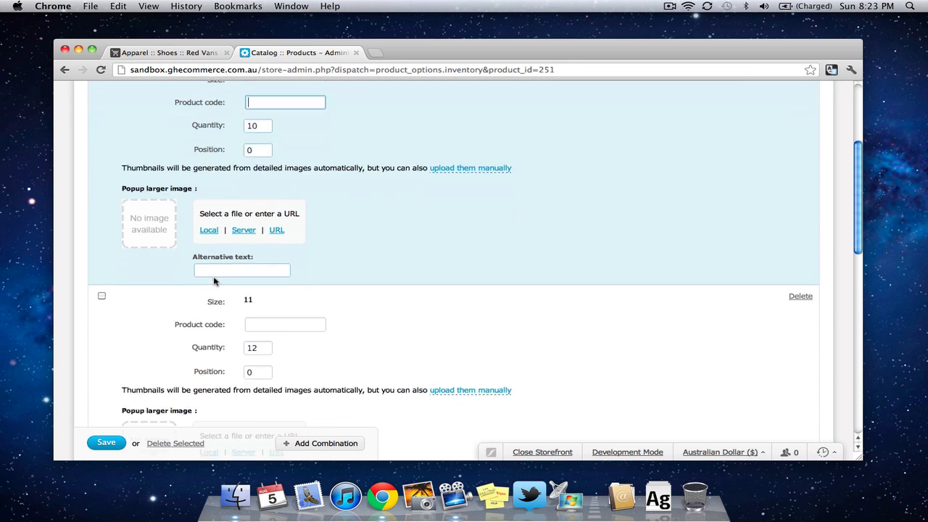
scroll("down", 3)
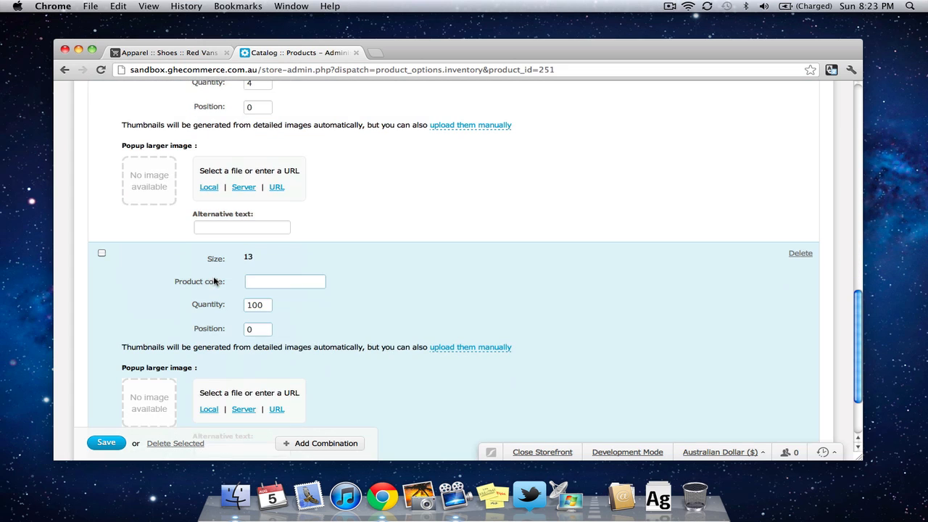
mouse_move(261, 303)
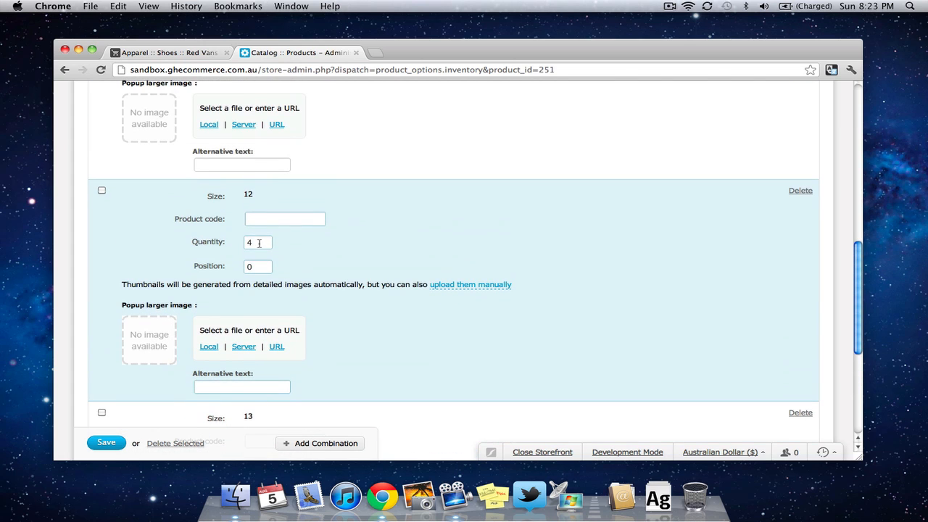
scroll("up", 3)
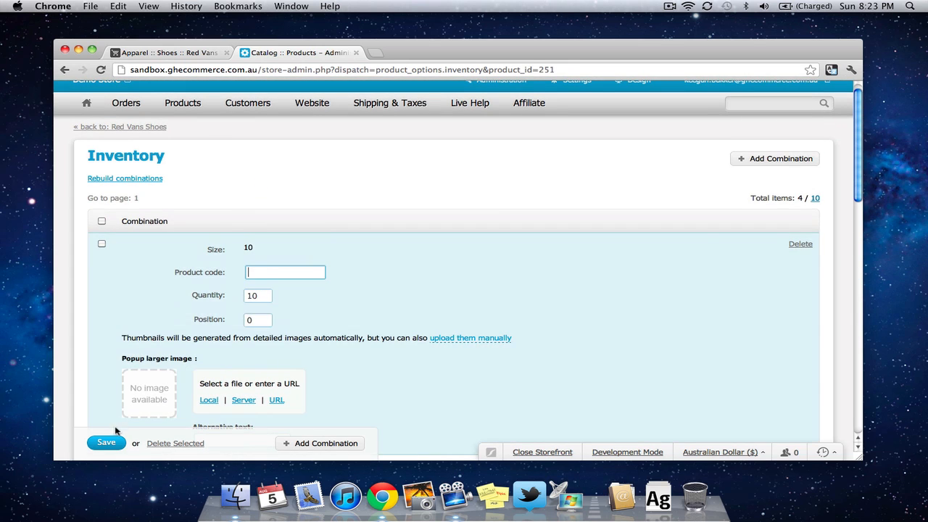
left_click(105, 444)
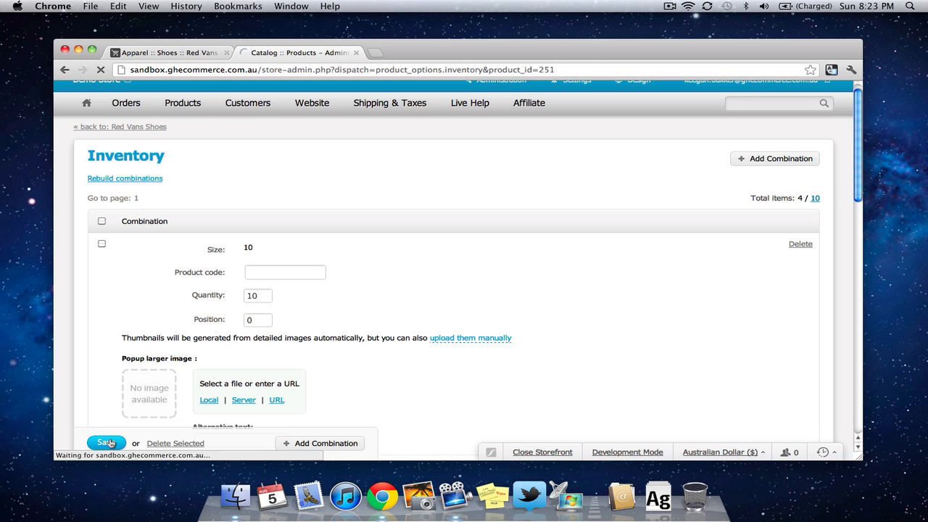
left_click(174, 52)
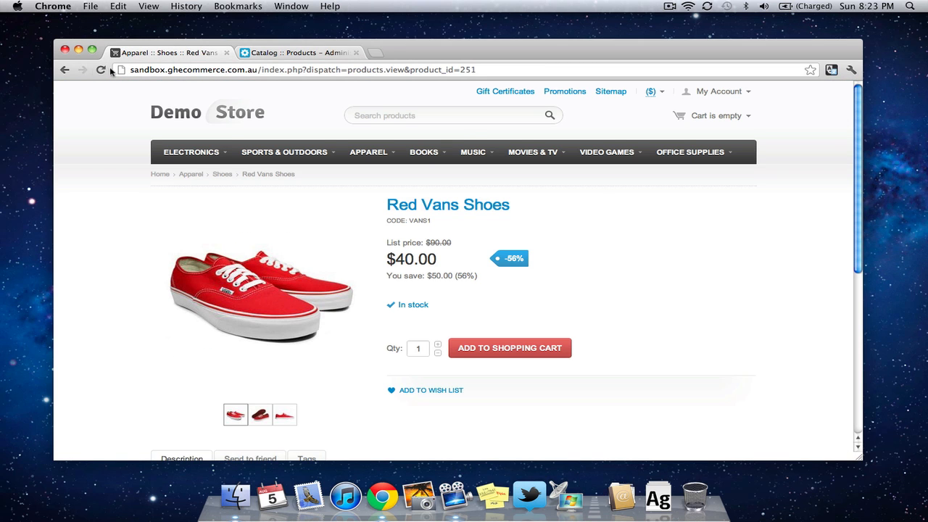
Reload the storefront product page and pick size 11 from the new Size dropdown
left_click(98, 71)
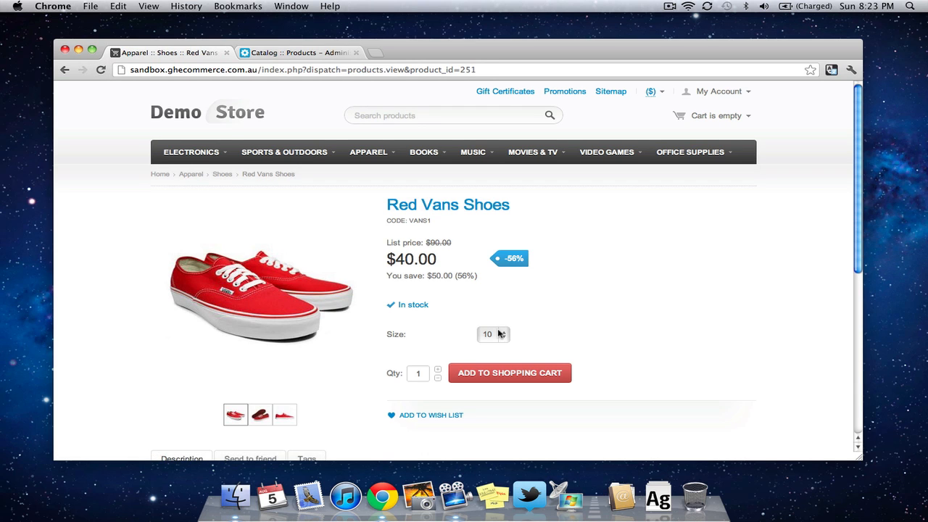
left_click(492, 333)
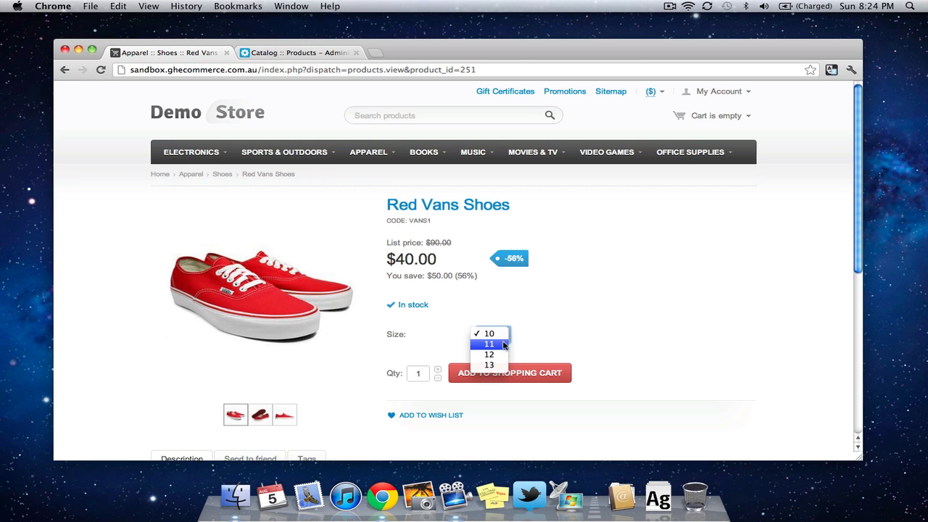
left_click(489, 343)
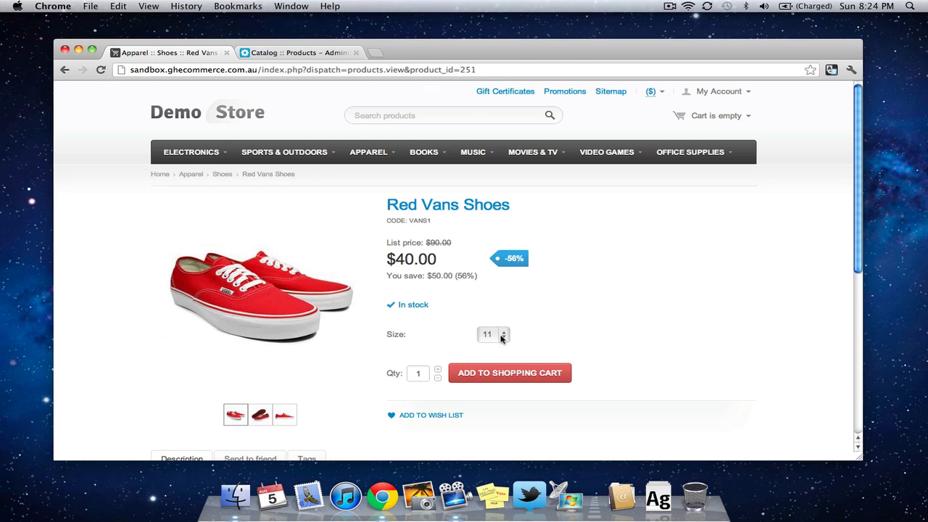
left_click(493, 334)
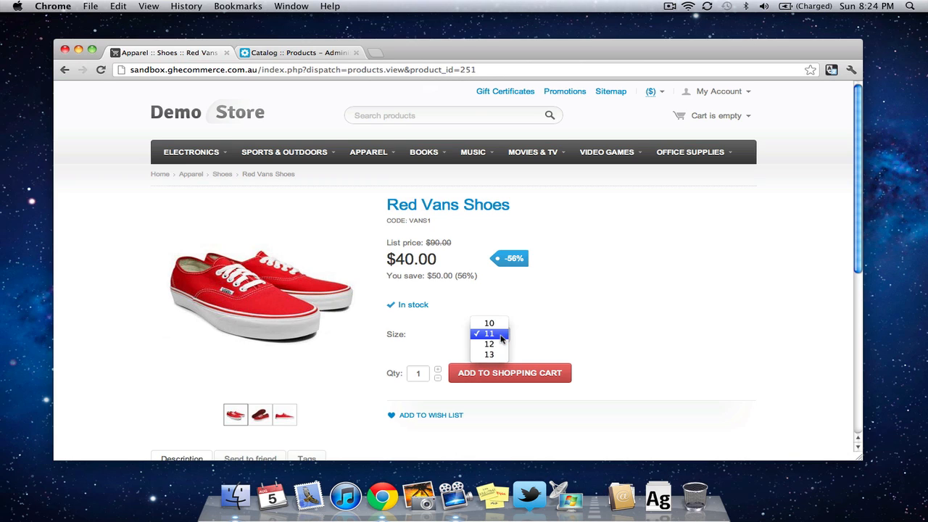
left_click(488, 354)
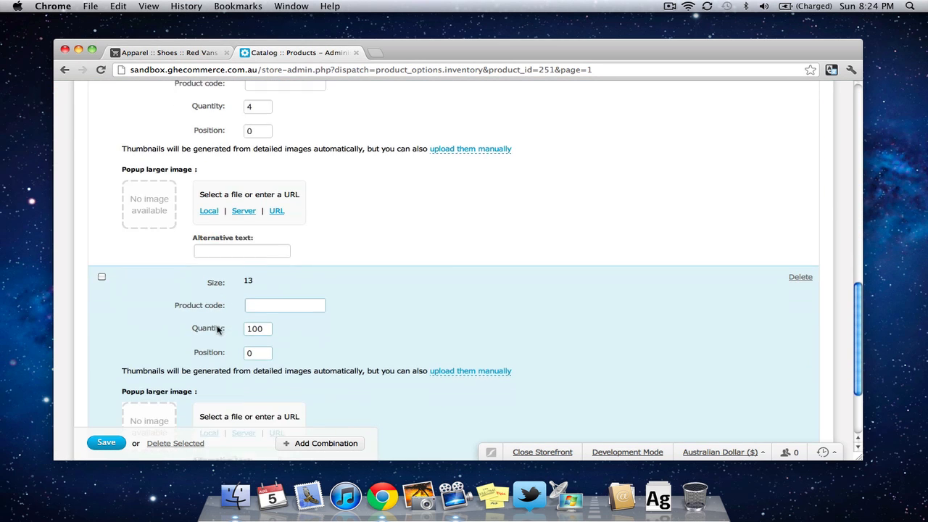
Set the size 13 combination's Quantity to 0 and save the inventory
scroll("down", 3)
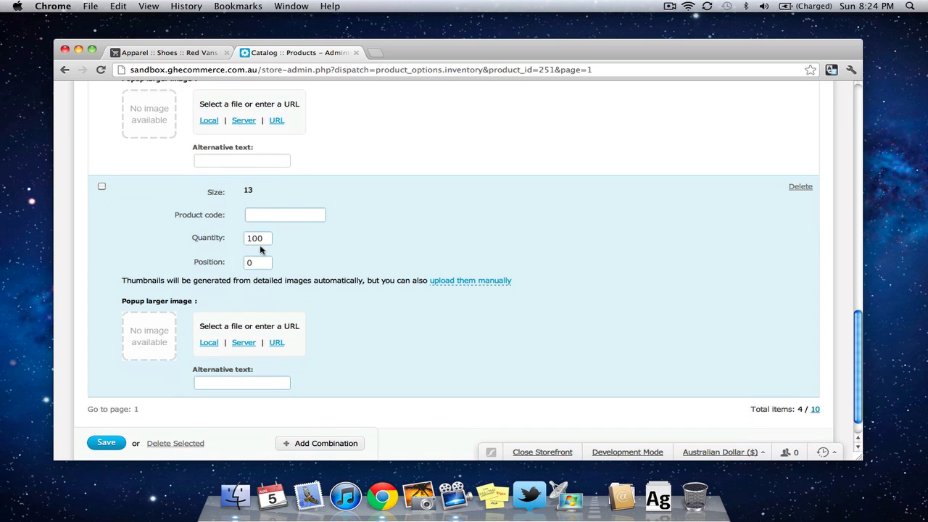
type("0")
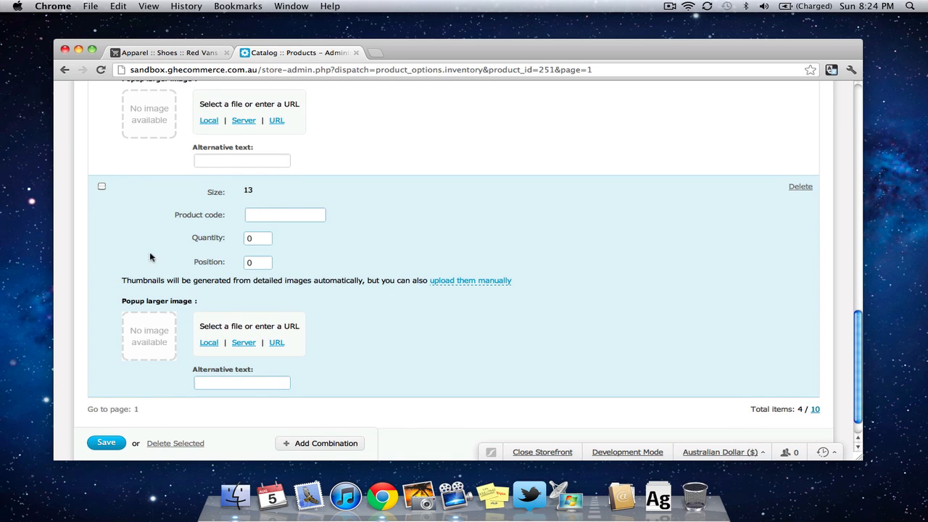
left_click(174, 52)
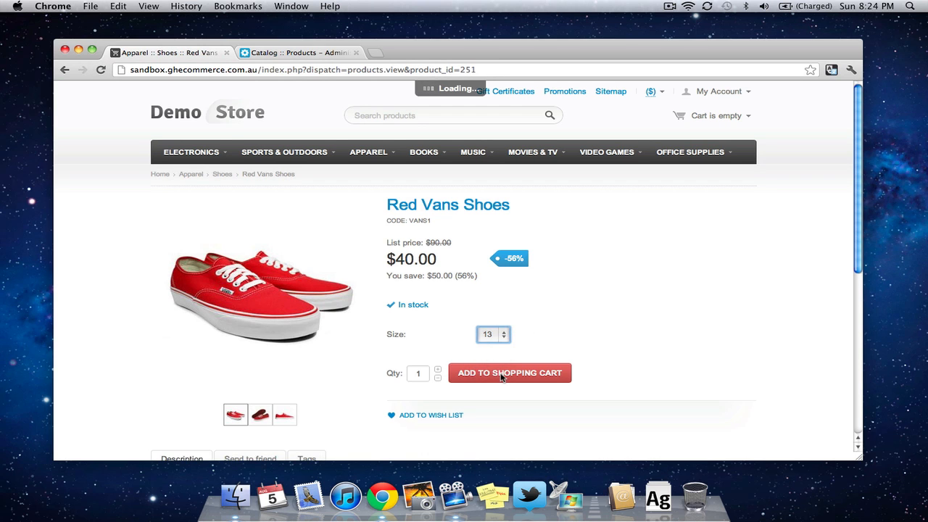
View size 13 as out of stock in the Size dropdown, then choose size 11 to see it in stock
left_click(490, 333)
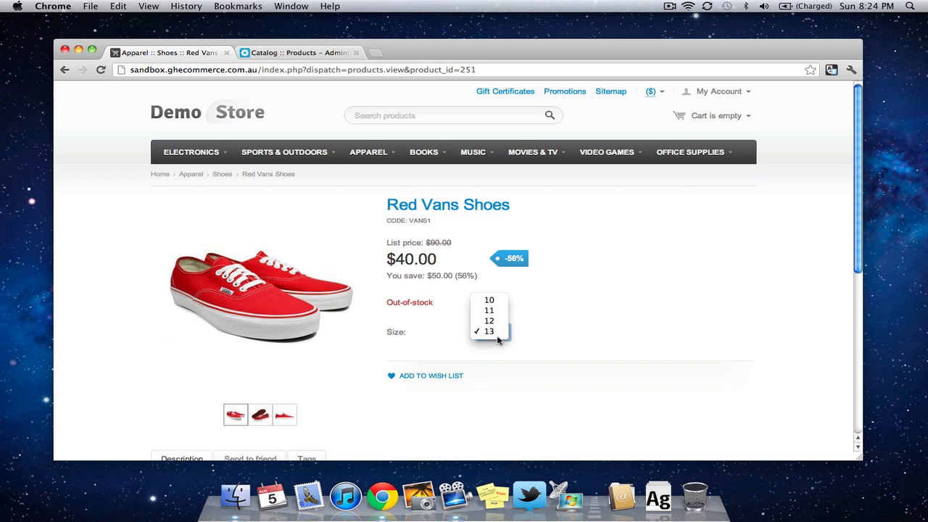
left_click(489, 310)
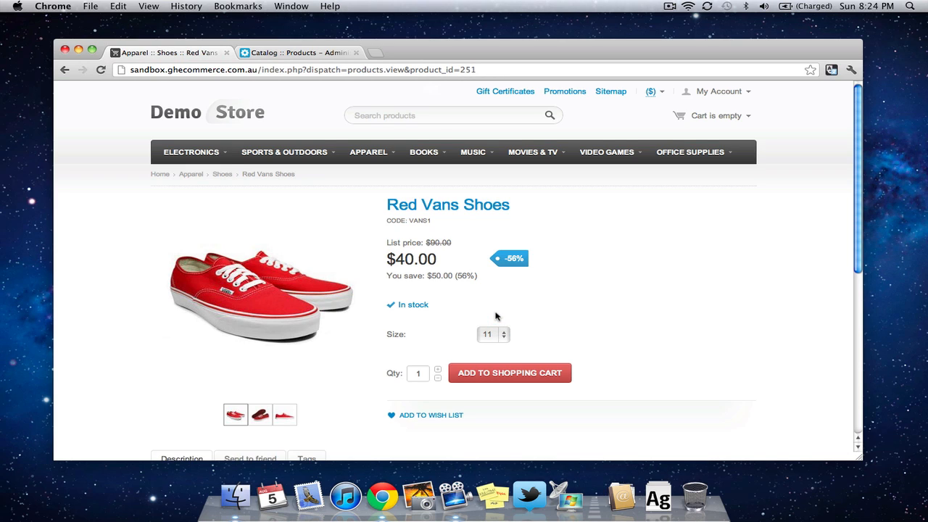